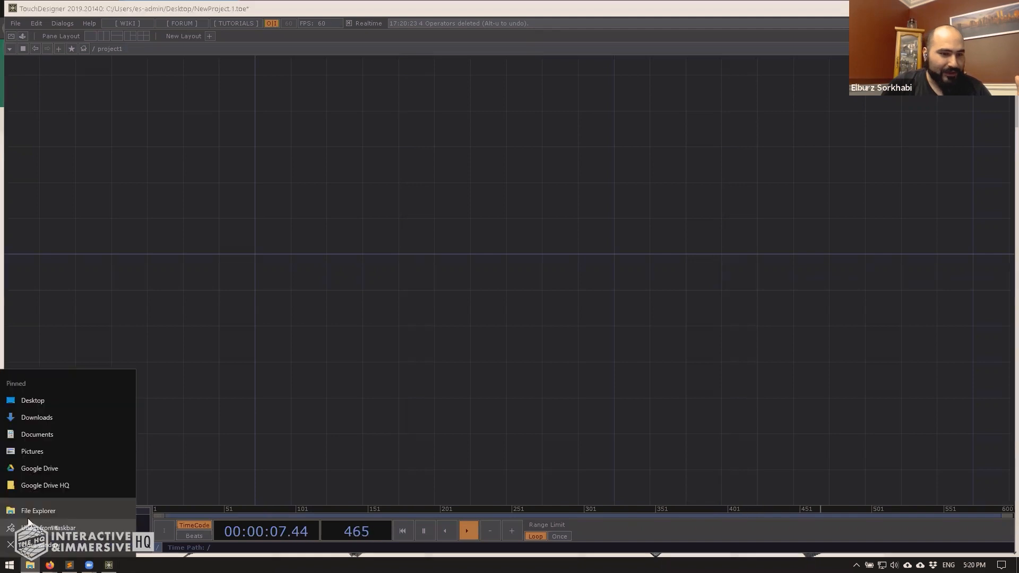
# Create a new folder named 'Project' on the Desktop through File Explorer
pyautogui.click(38, 510)
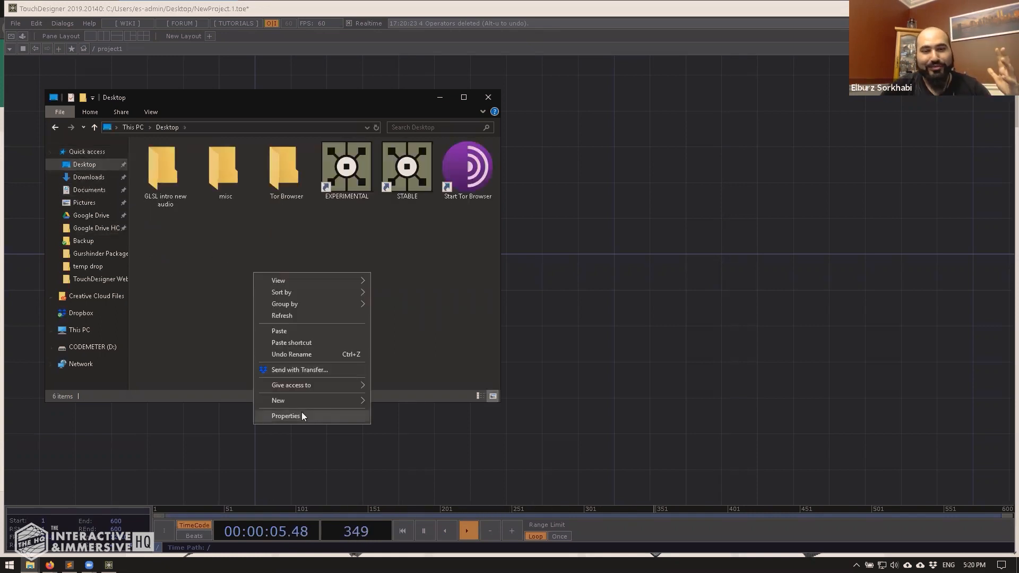
pyautogui.click(390, 388)
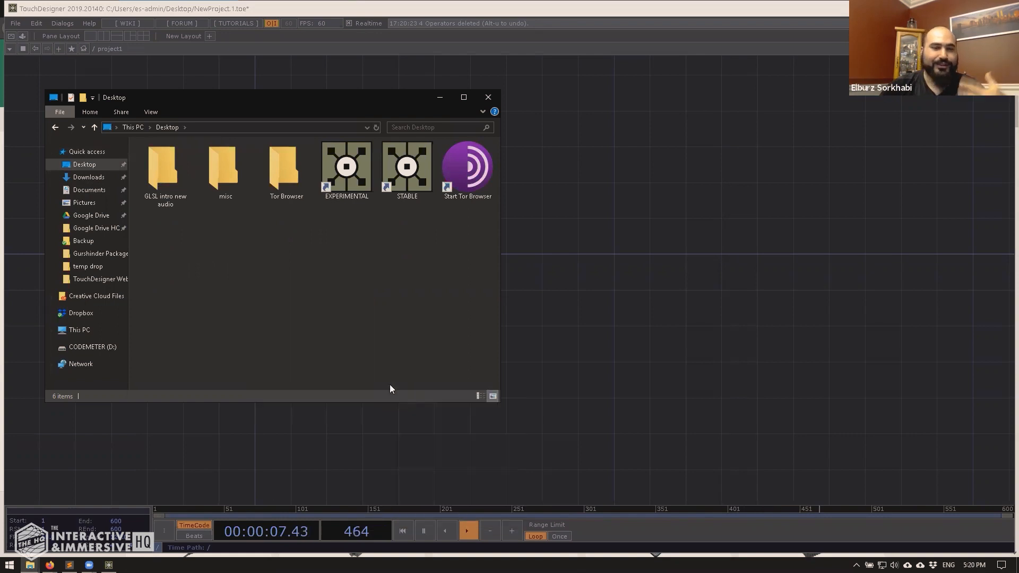
pyautogui.write('Project')
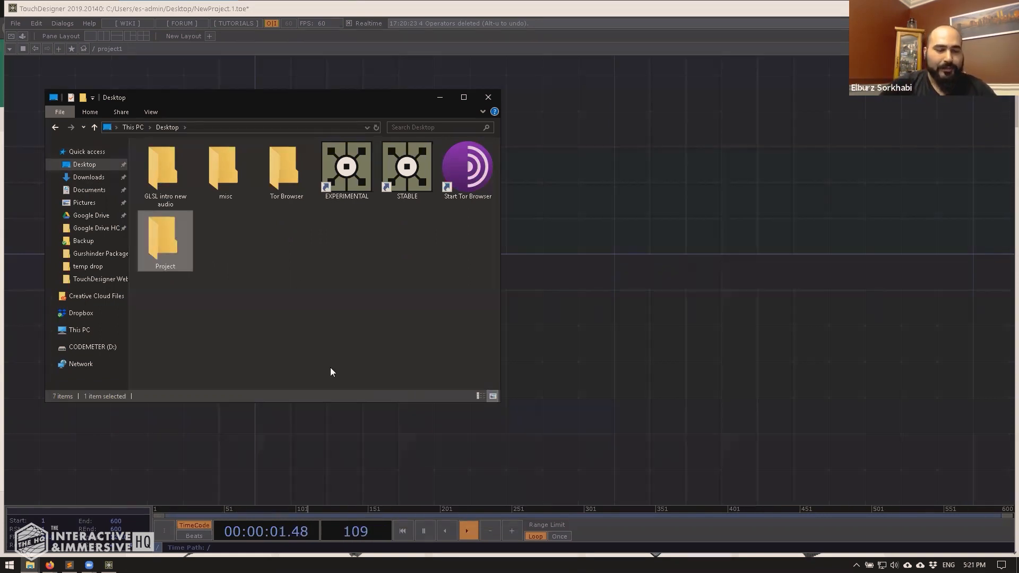
pyautogui.doubleClick(165, 235)
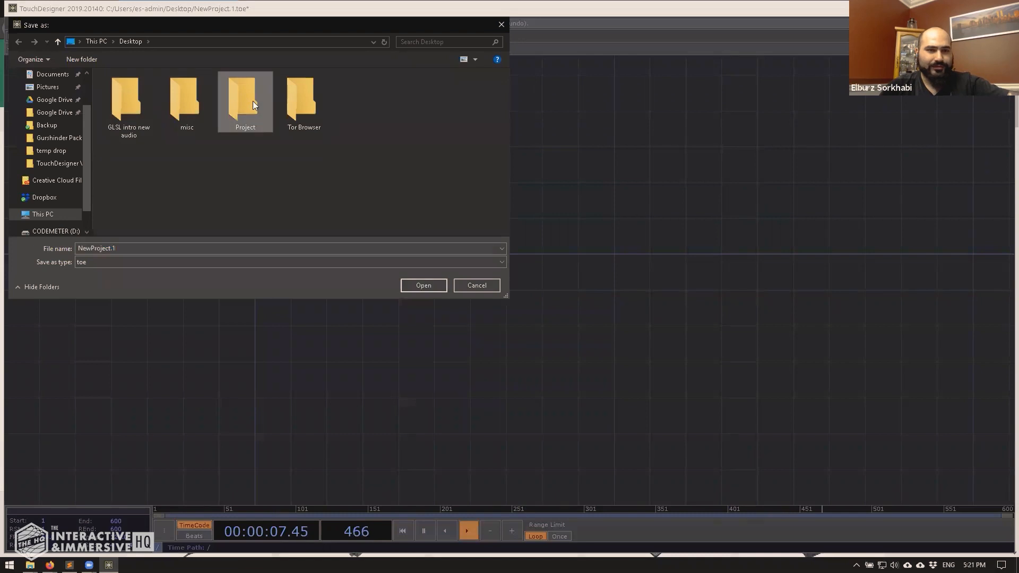
# Save the TouchDesigner project as project.toe in the Desktop Project folder
pyautogui.doubleClick(246, 98)
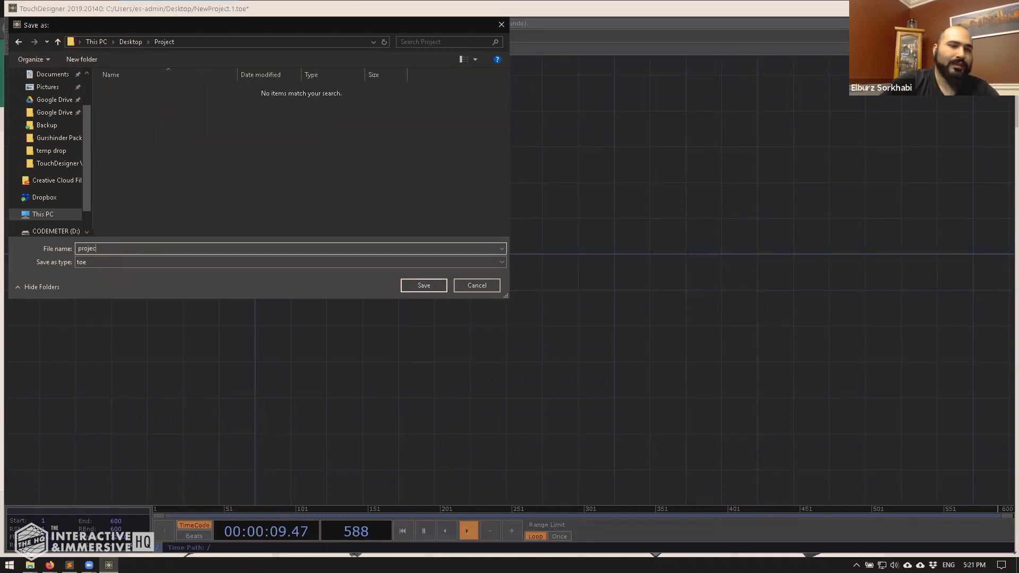
pyautogui.click(422, 286)
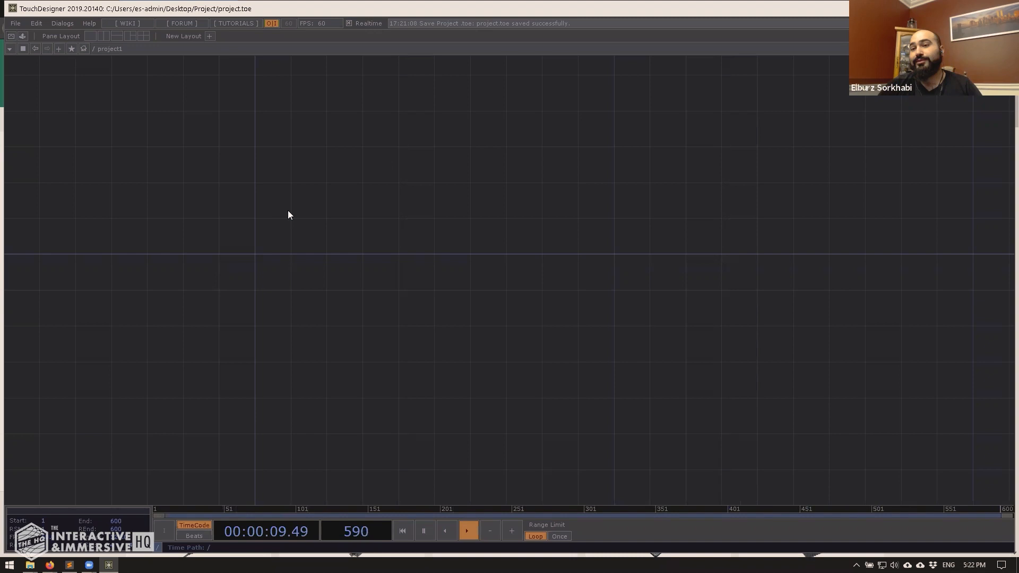
# Create Container COMPs from the OP Create Dialog, naming them textures, models and calibration
pyautogui.doubleClick(289, 215)
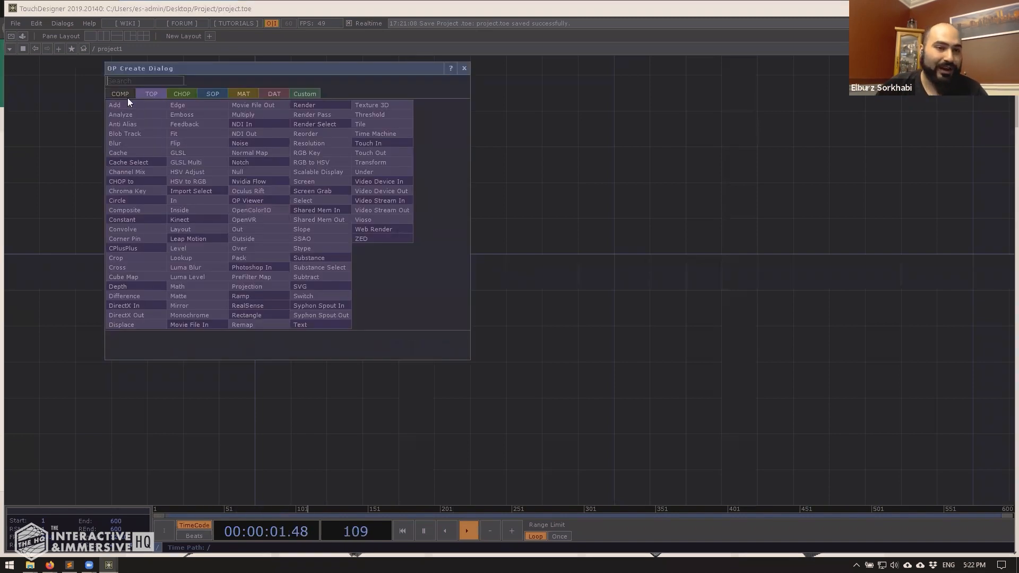
pyautogui.click(122, 104)
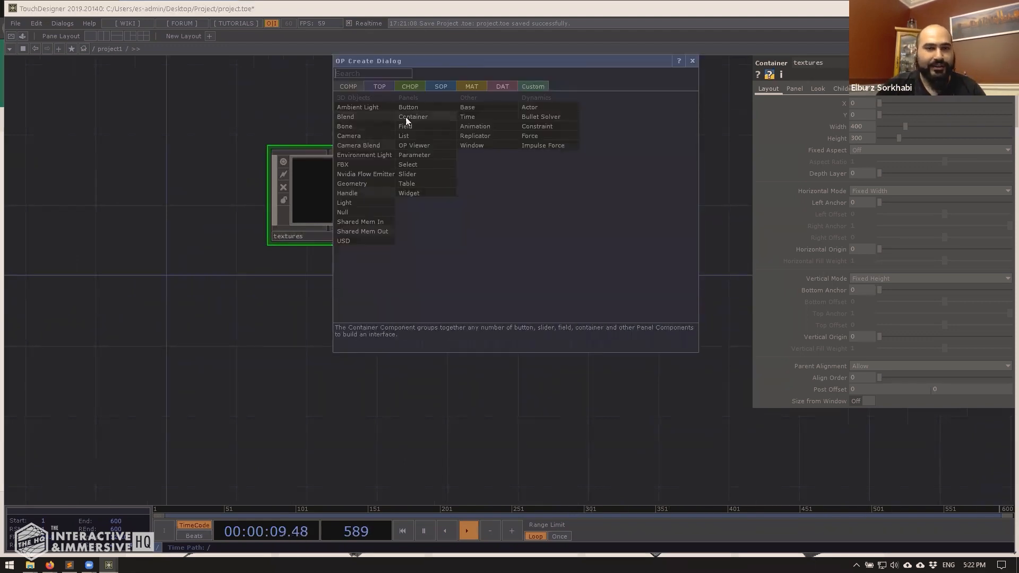
pyautogui.click(413, 116)
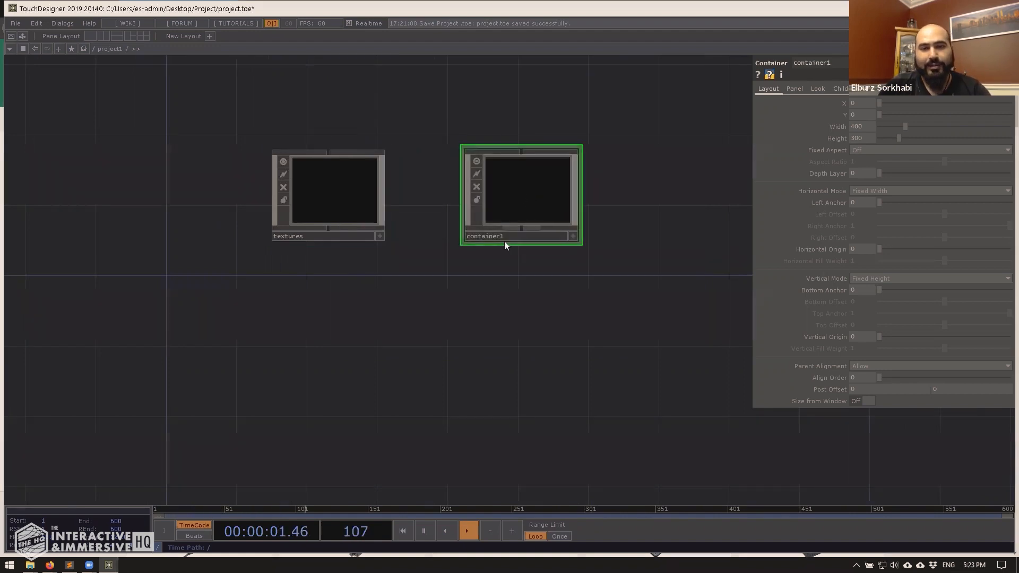
pyautogui.write('models')
pyautogui.write('ca')
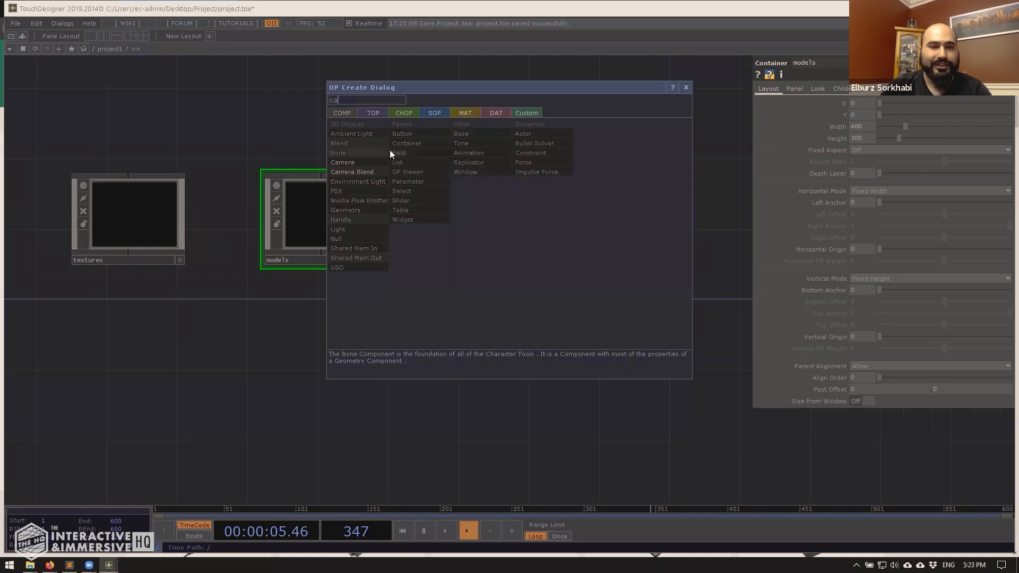
pyautogui.click(407, 143)
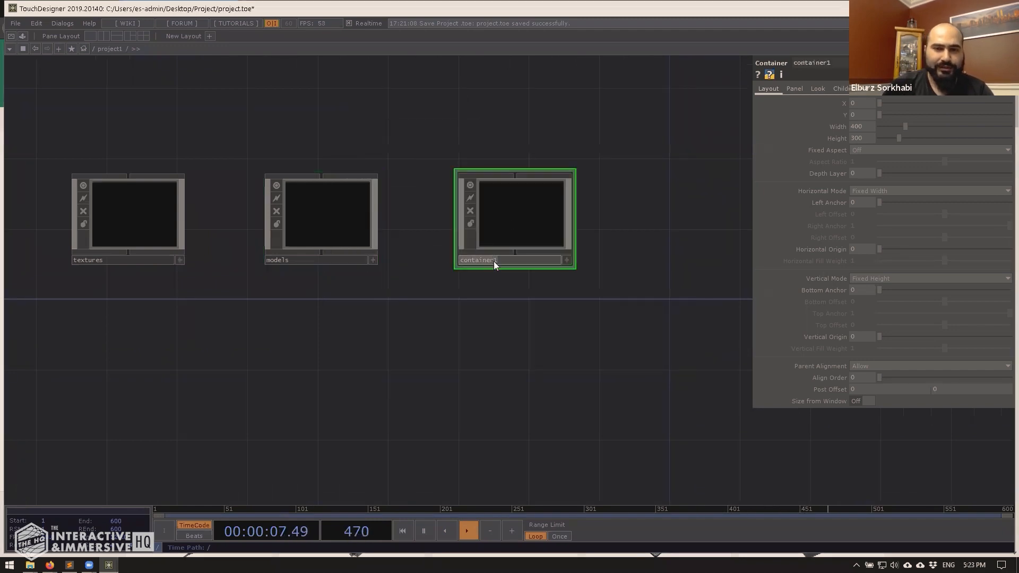
pyautogui.write('calibration')
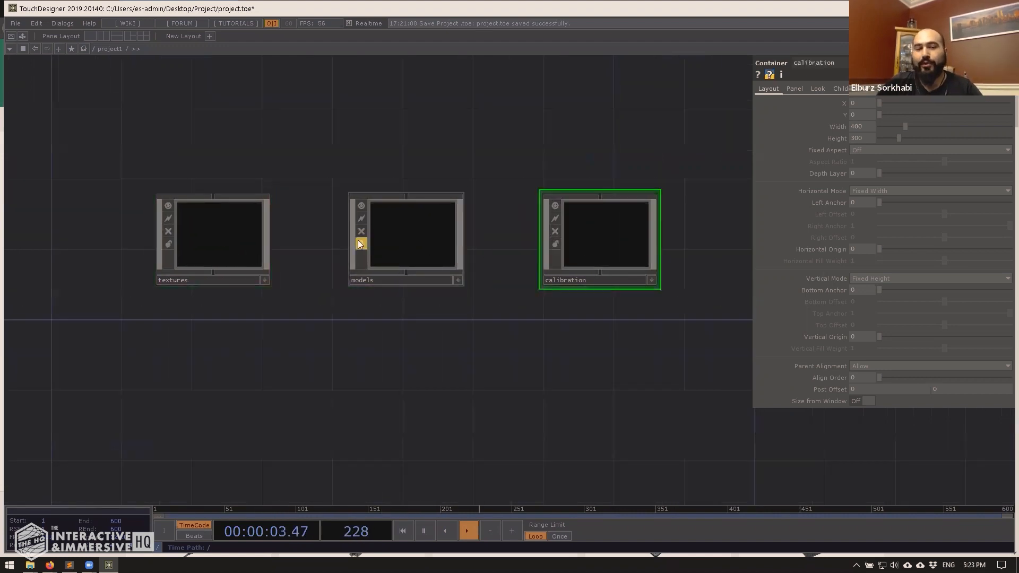
pyautogui.moveTo(423, 257)
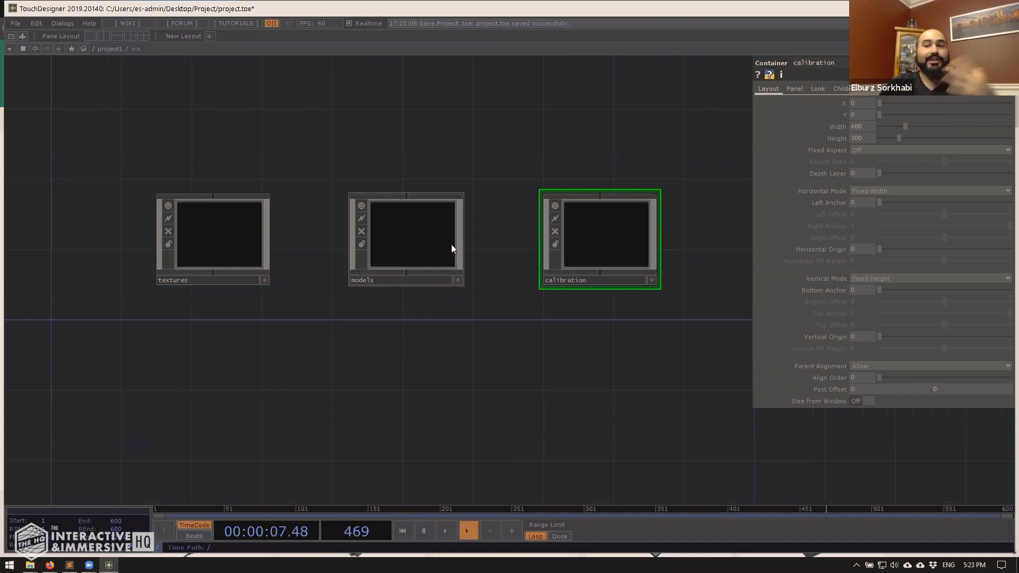
pyautogui.click(219, 234)
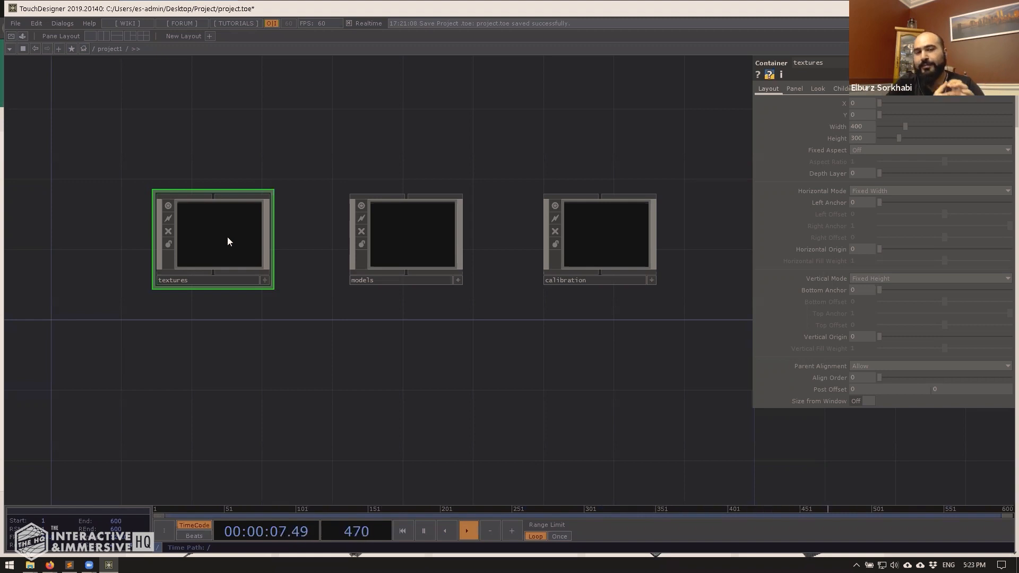
pyautogui.moveTo(532, 230)
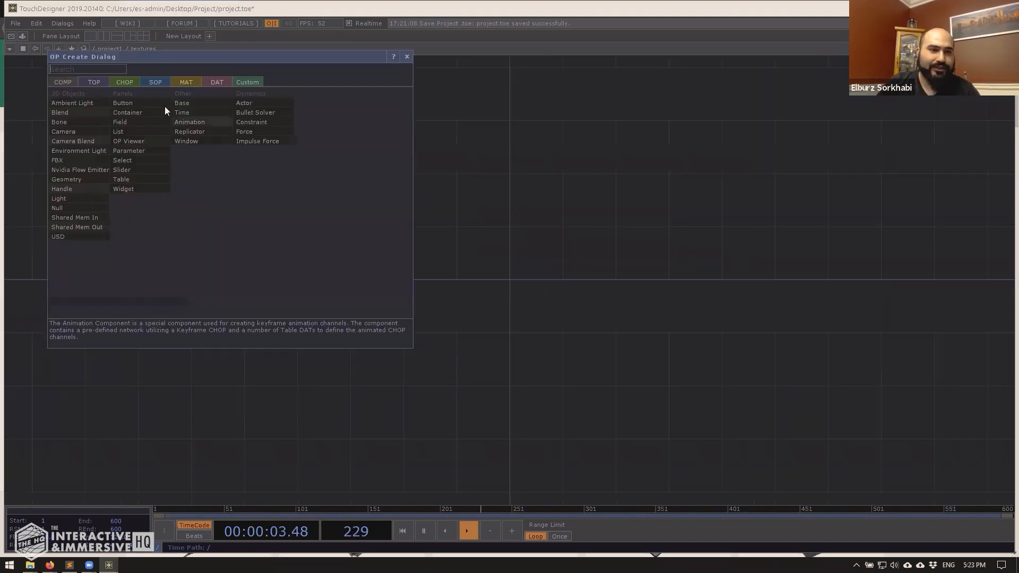
# Close the OP Create Dialog inside textures and return to /project1
pyautogui.click(128, 112)
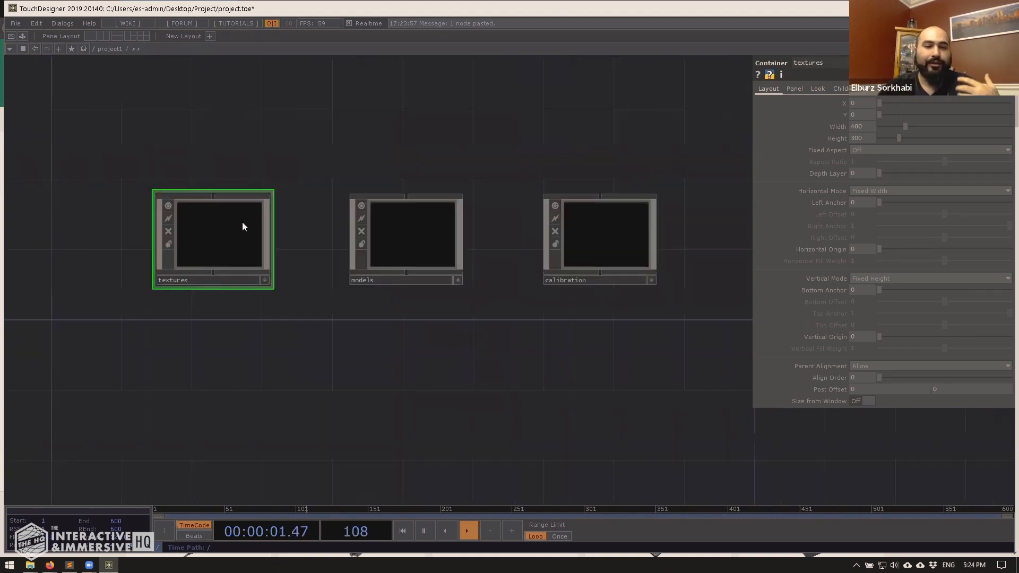
pyautogui.doubleClick(219, 237)
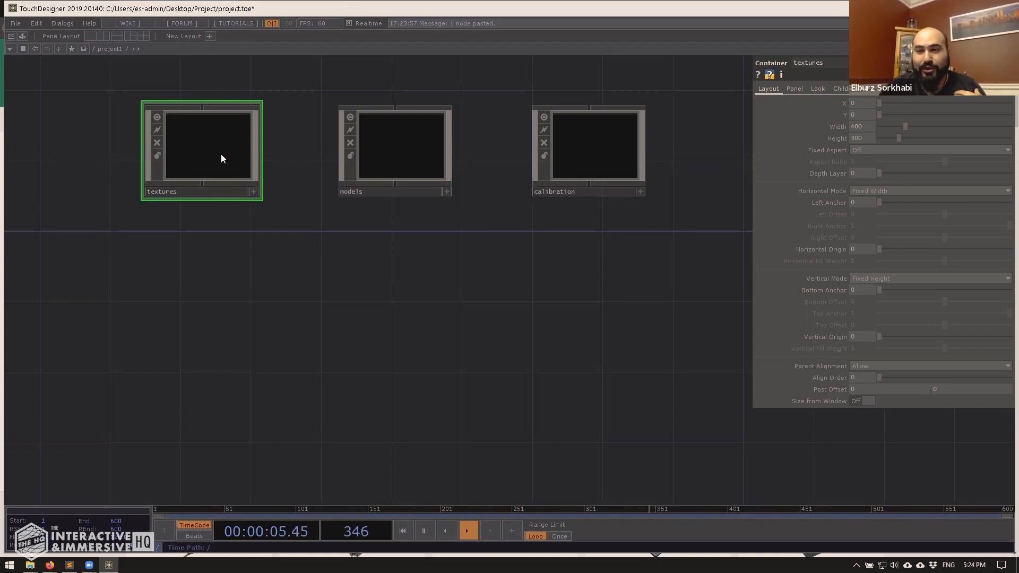
# Dive into the models container and open the OP Create Dialog there
pyautogui.doubleClick(208, 143)
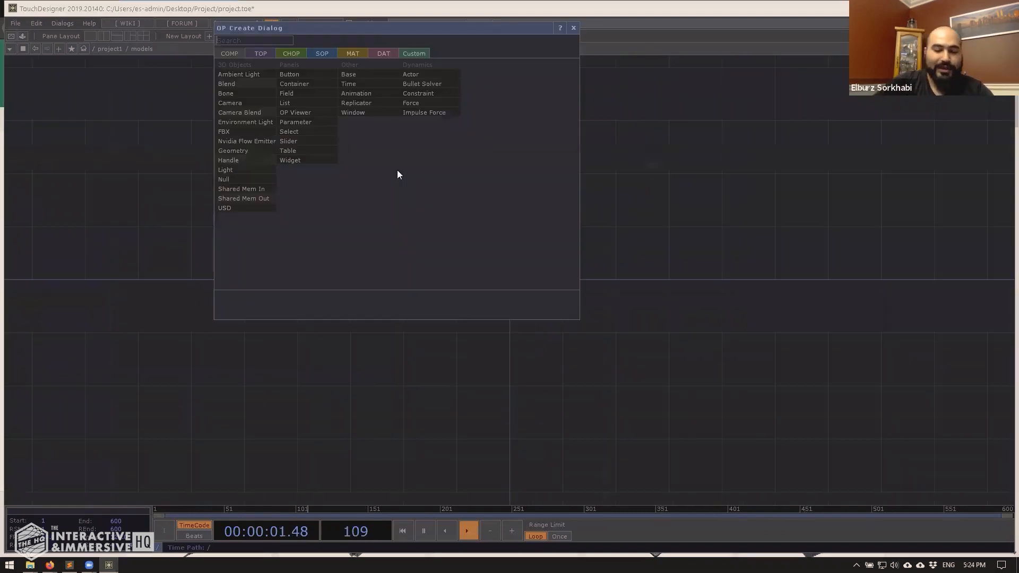
pyautogui.click(417, 93)
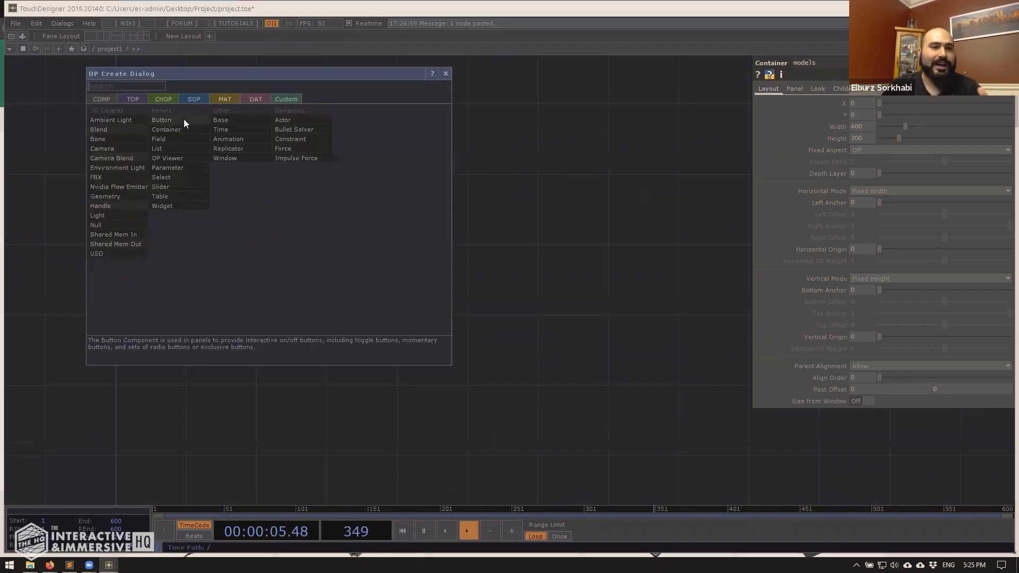
# Add a Container named mode1 and rename containers to models and calibration
pyautogui.click(165, 129)
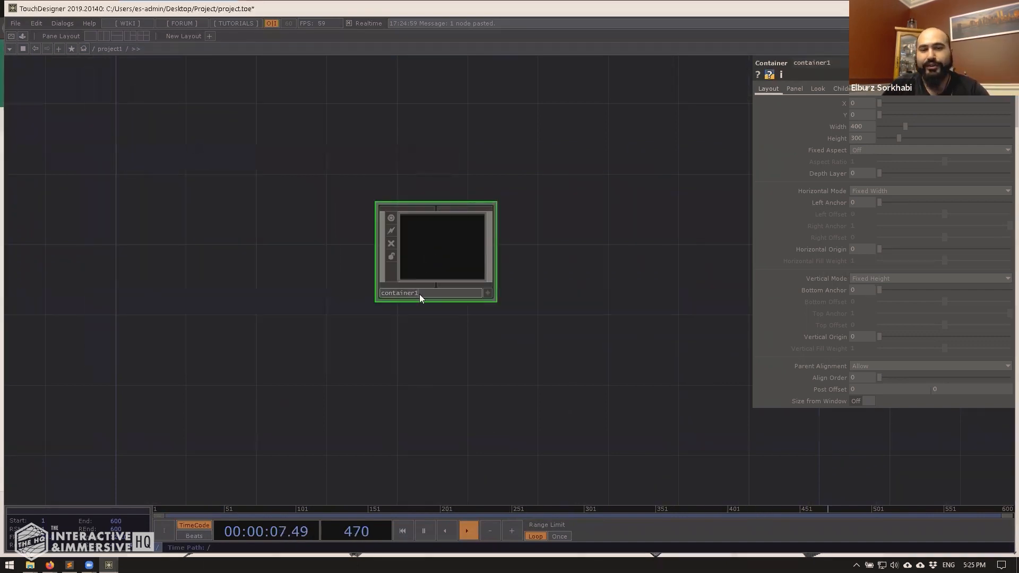
pyautogui.write('mode1')
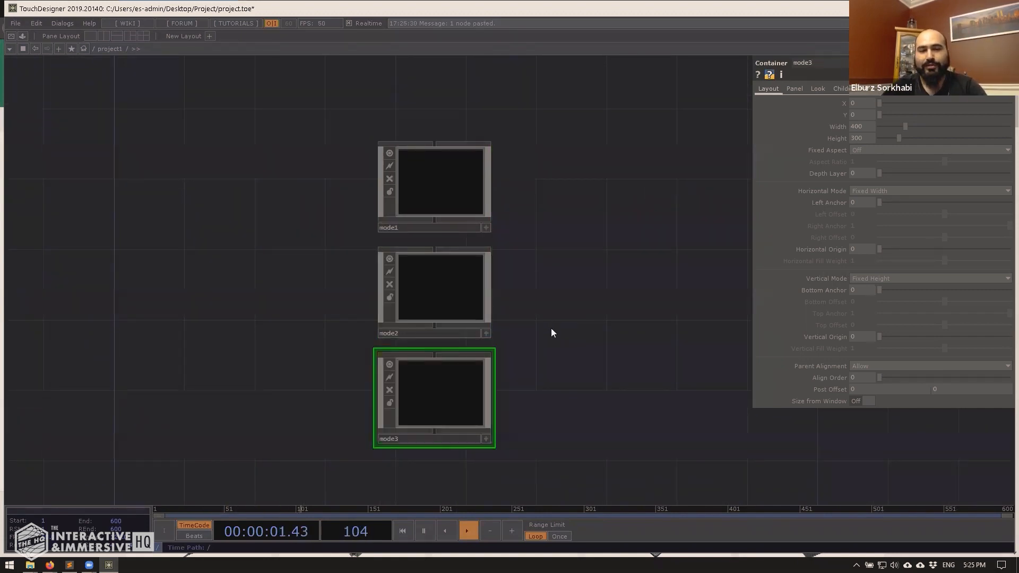
pyautogui.doubleClick(434, 182)
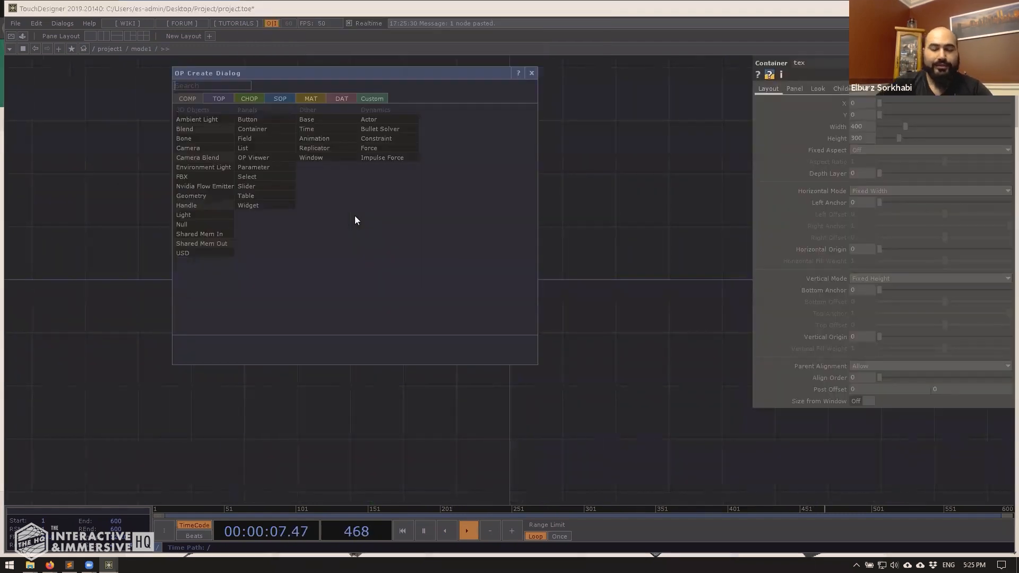
pyautogui.click(376, 139)
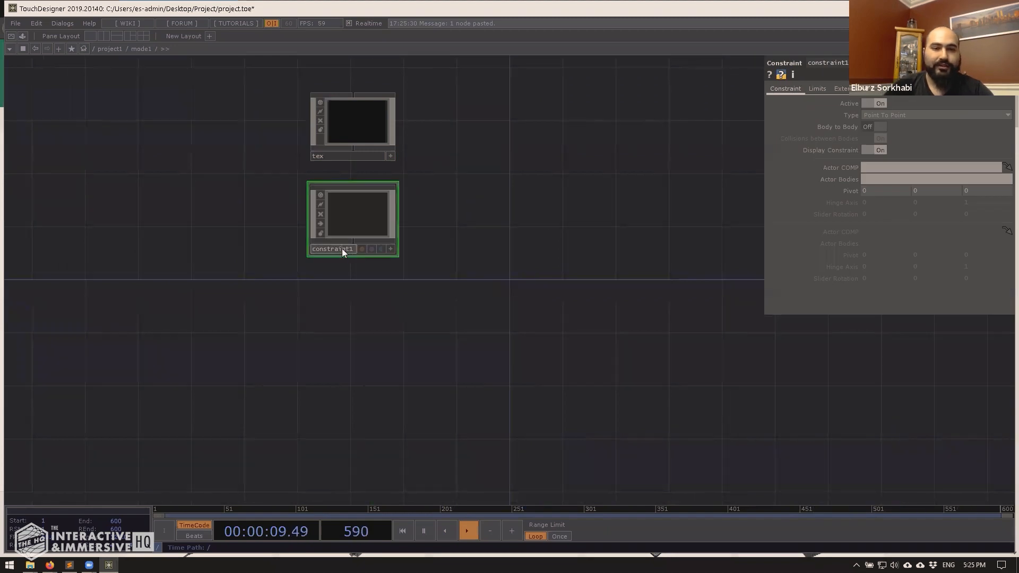
pyautogui.write('models')
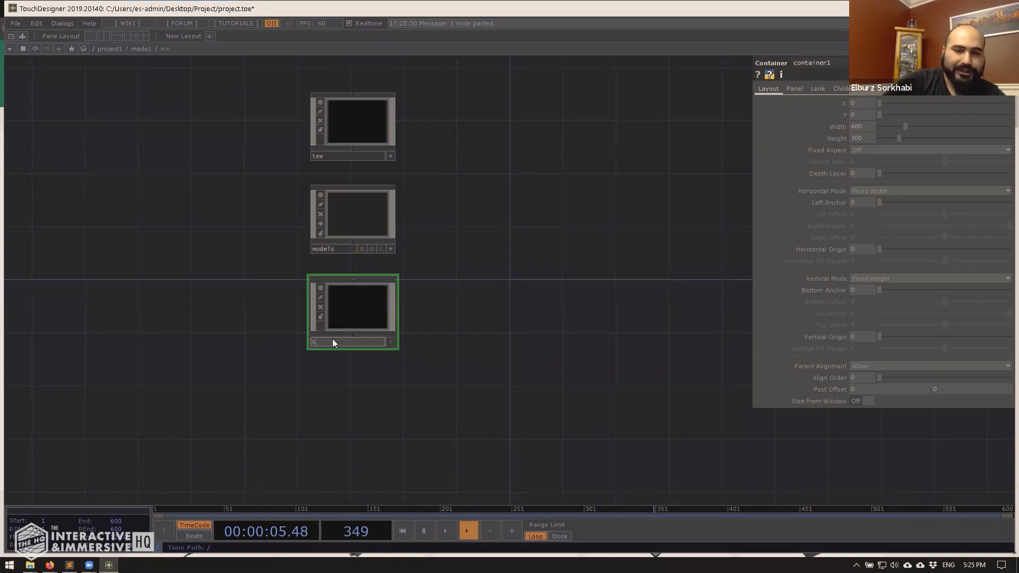
pyautogui.write('calibration')
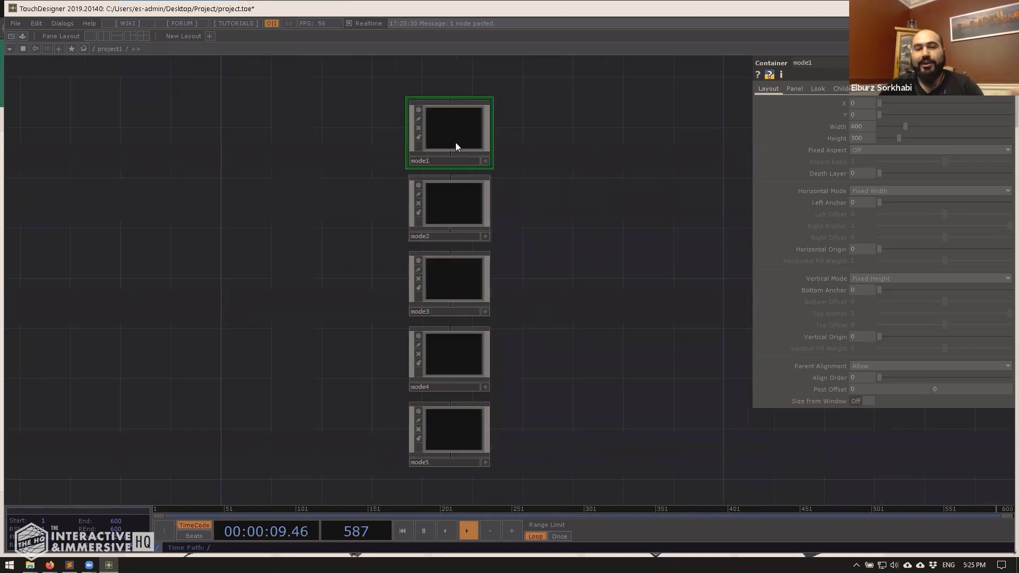
# Select the mode2, mode5 and mode1 containers, then open mode1
pyautogui.click(449, 203)
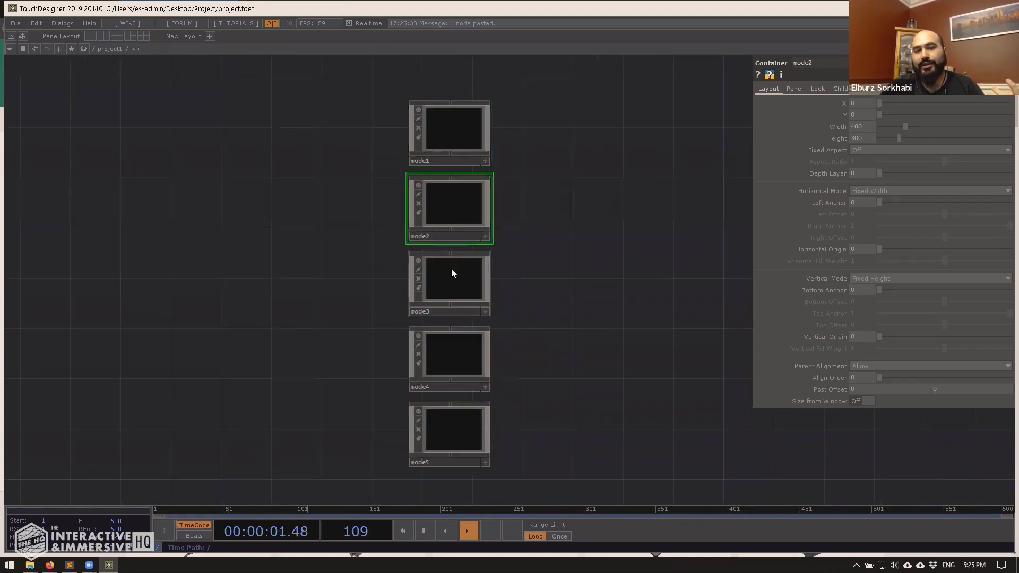
pyautogui.click(448, 429)
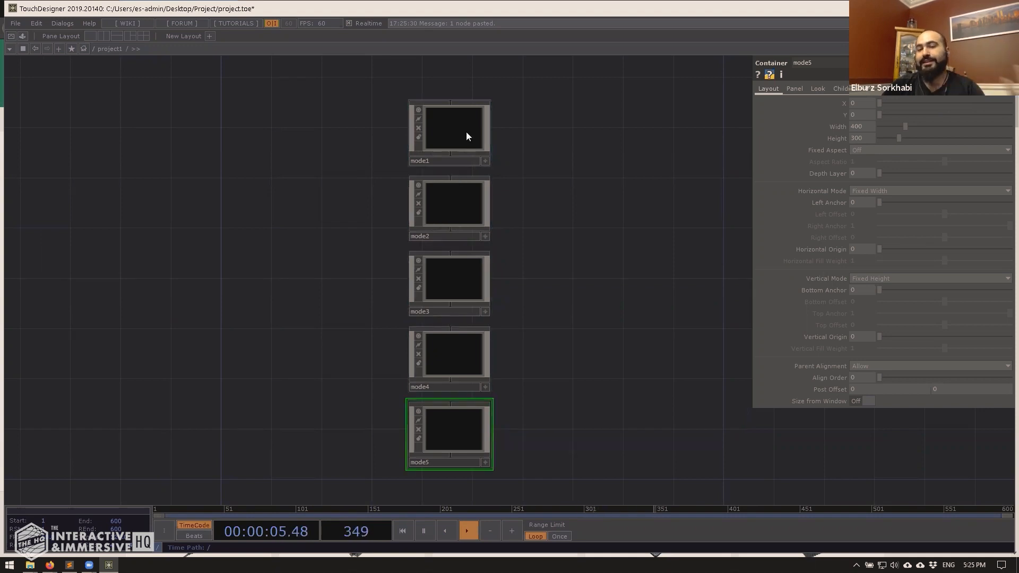
pyautogui.click(448, 127)
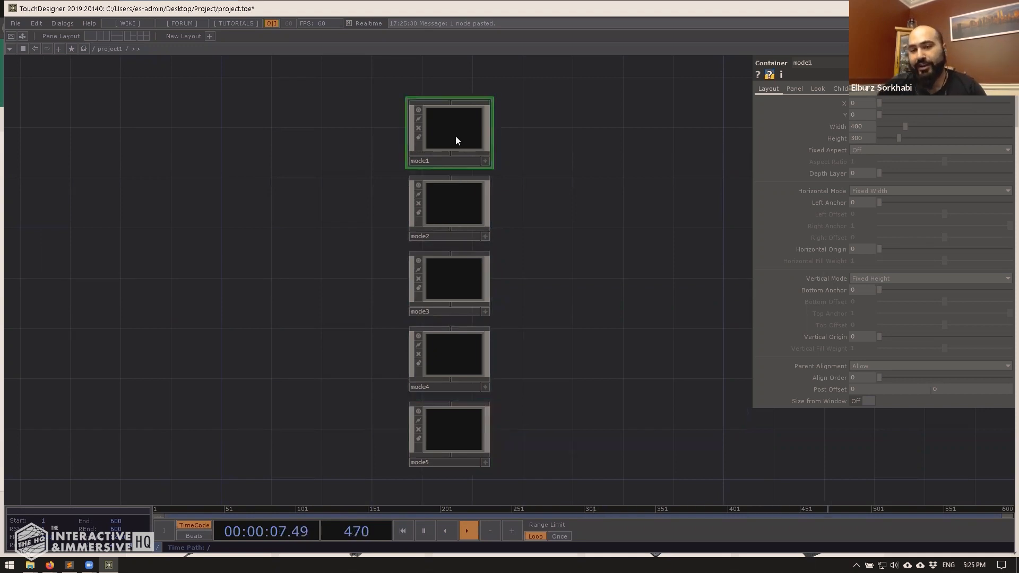
pyautogui.doubleClick(449, 127)
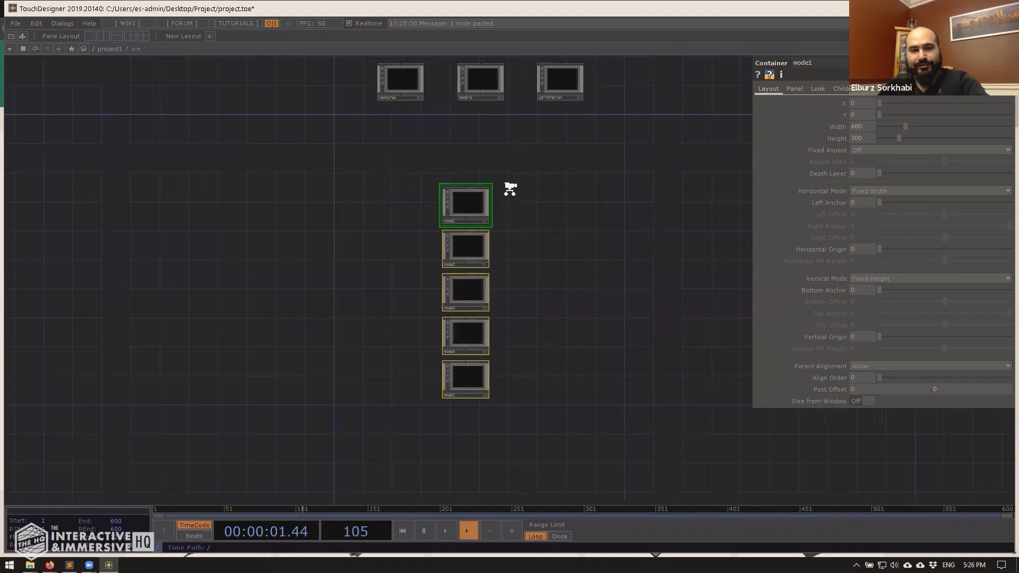
# Remove mode1–mode5 from project1 and enter textures, now holding tex_mode_1 to tex_mode_5
pyautogui.press('Delete')
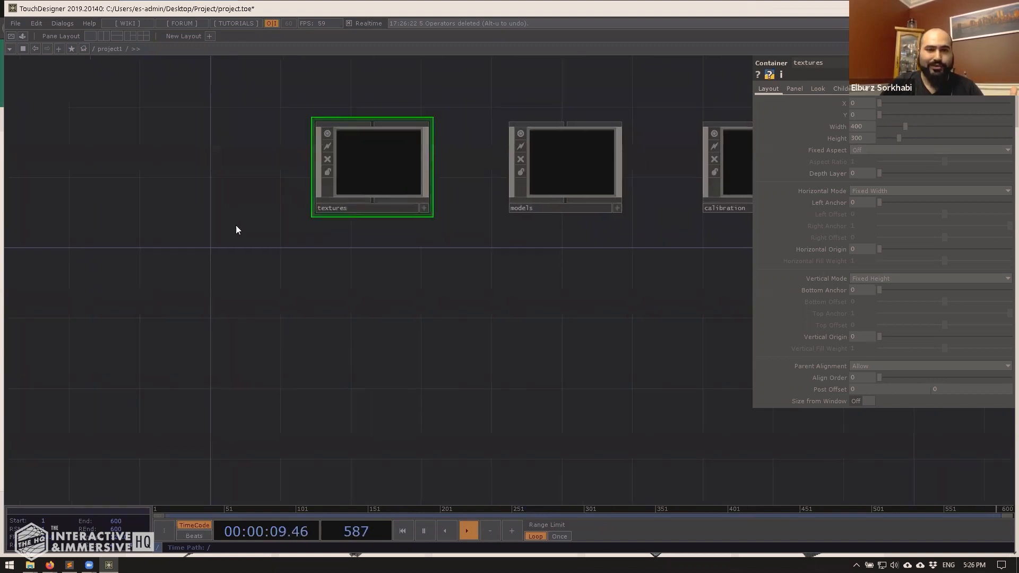
pyautogui.doubleClick(372, 166)
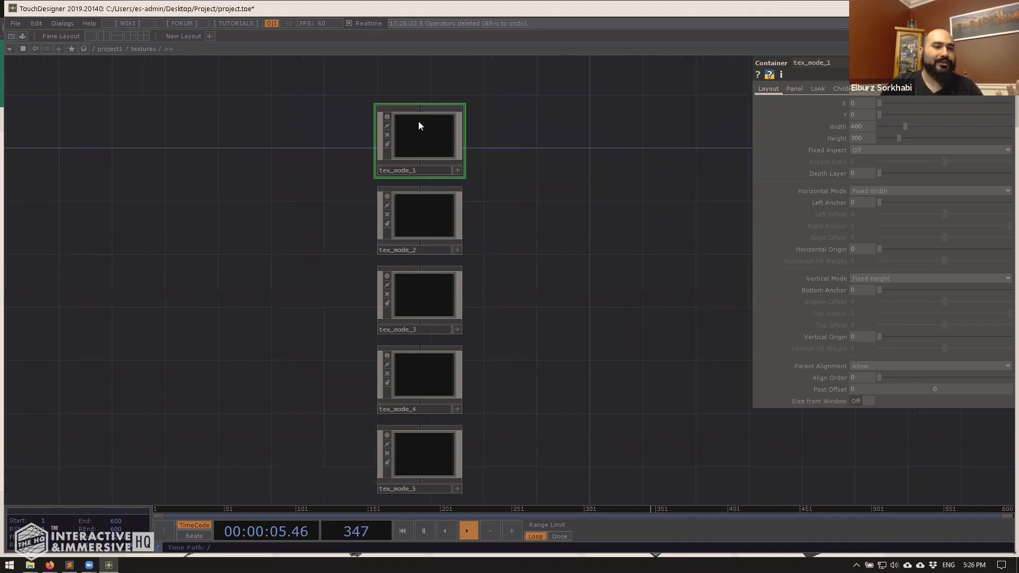
# Start Save Component .tox on tex_mode_1 and make a tox folder in Project
pyautogui.rightClick(420, 133)
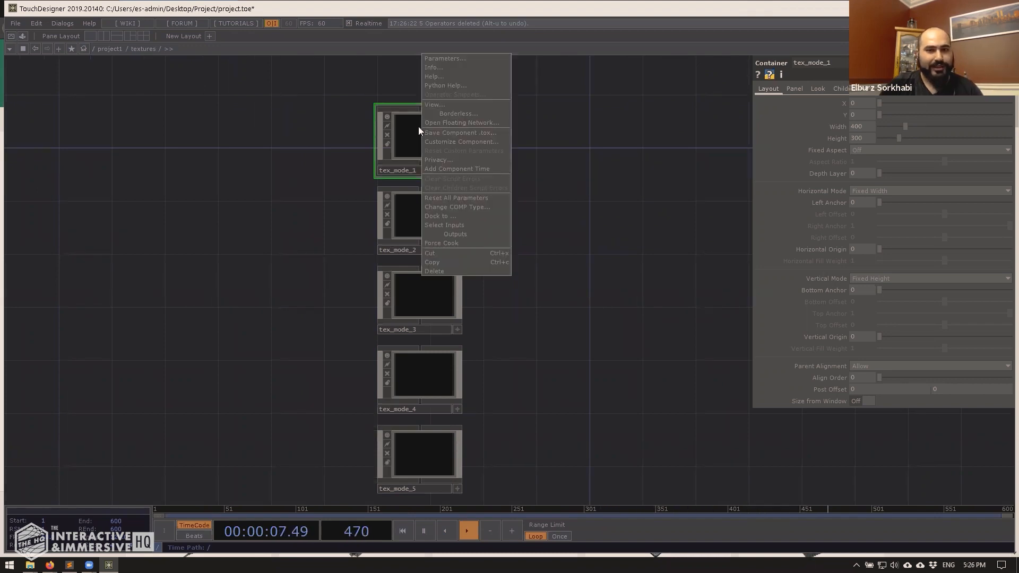
pyautogui.moveTo(461, 132)
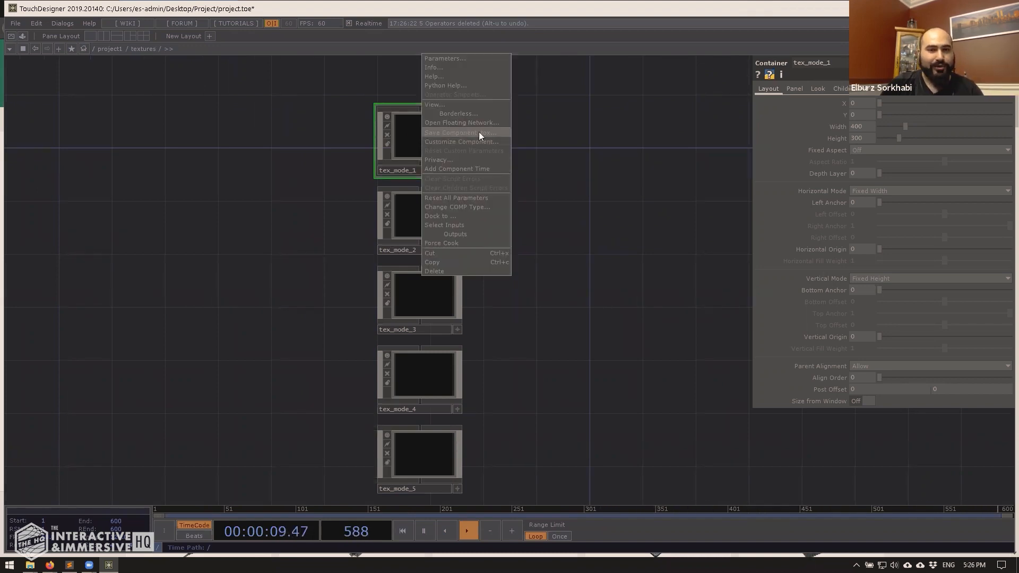
pyautogui.click(451, 132)
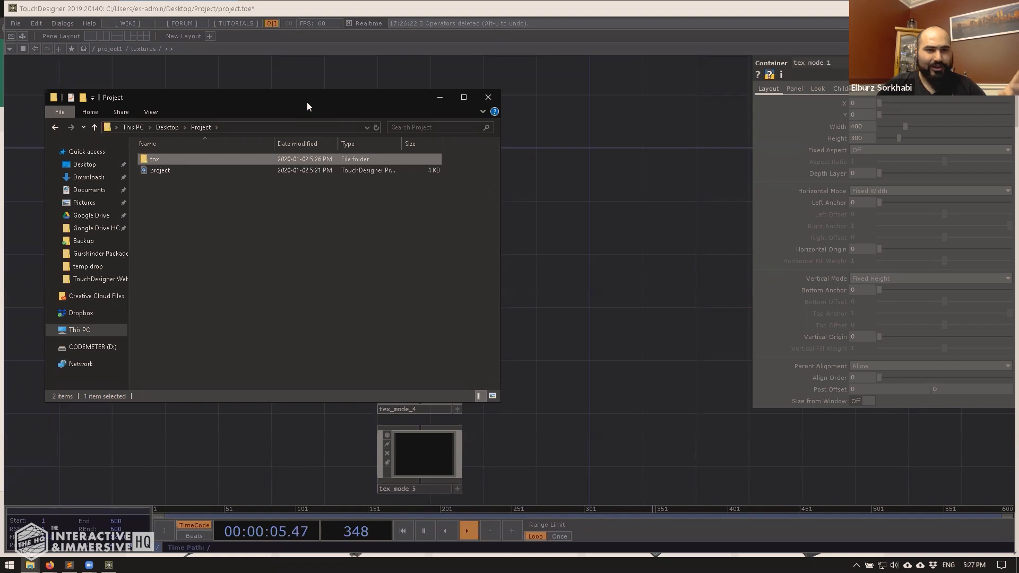
# Save tex_mode_1 as a .tox component file in the tox folder
pyautogui.rightClick(416, 140)
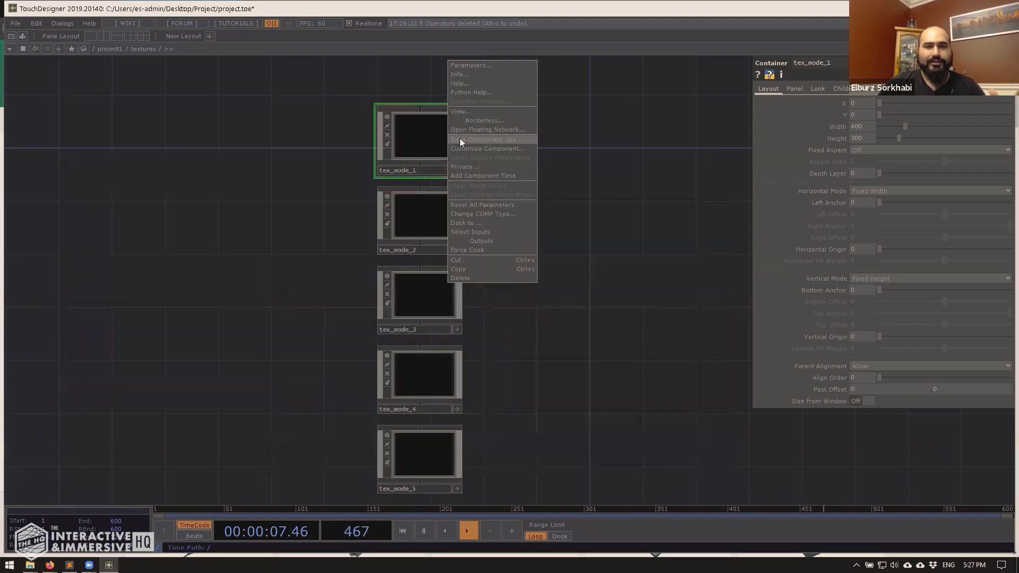
pyautogui.click(488, 139)
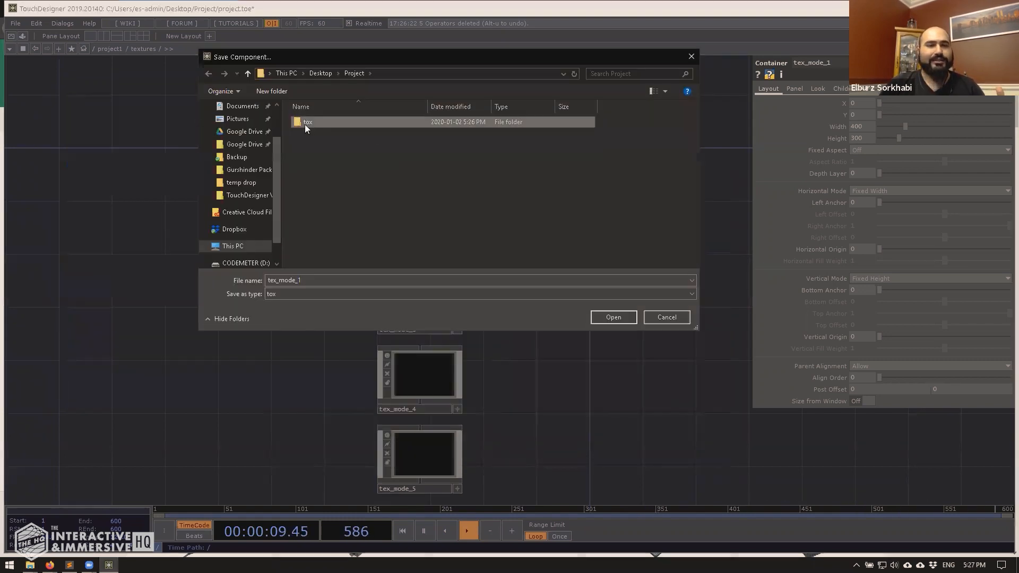
pyautogui.doubleClick(307, 122)
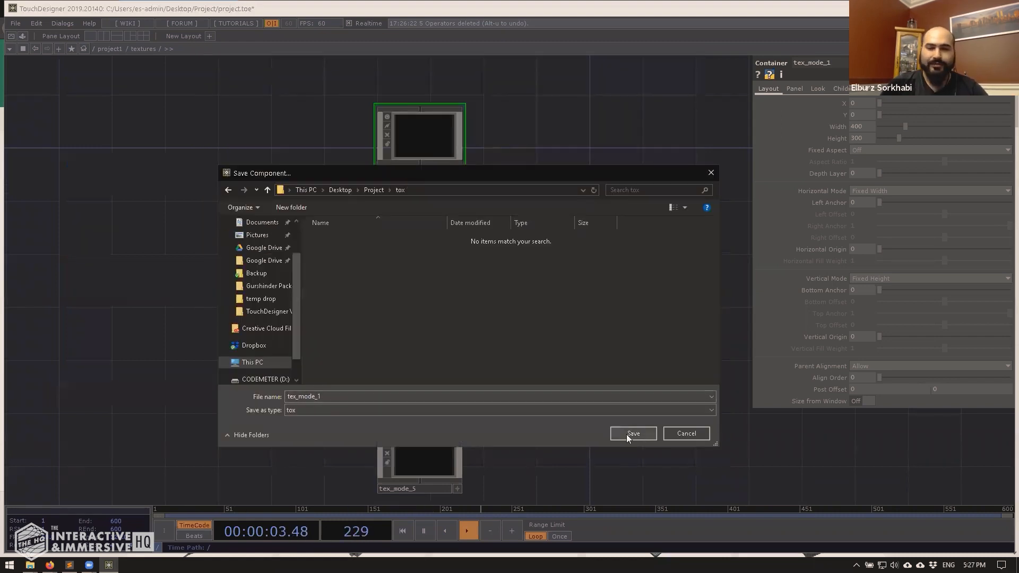
pyautogui.click(631, 434)
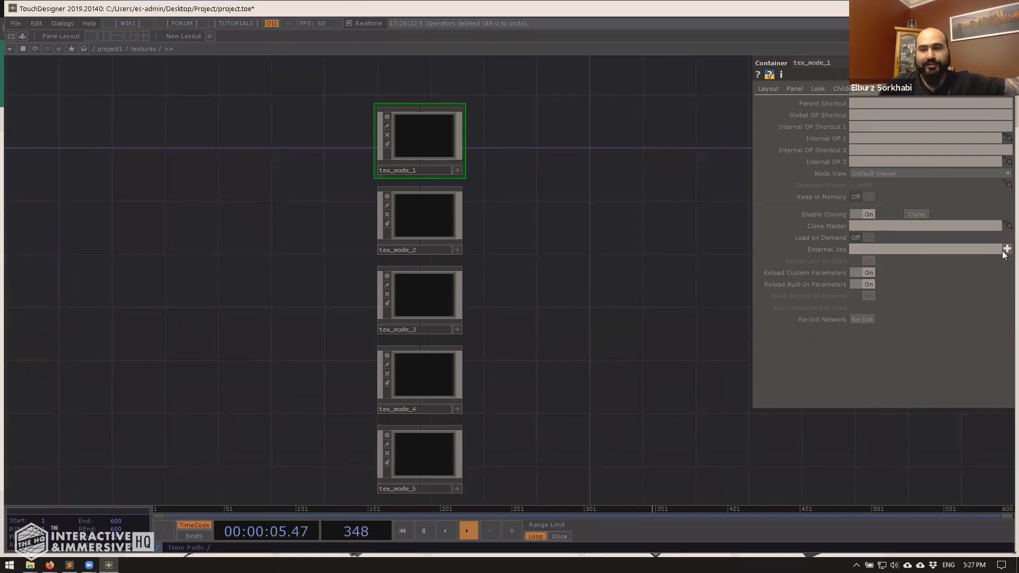
# Set tex_mode_1's External .tox parameter to tox/tex_mode_1.tox
pyautogui.click(1007, 249)
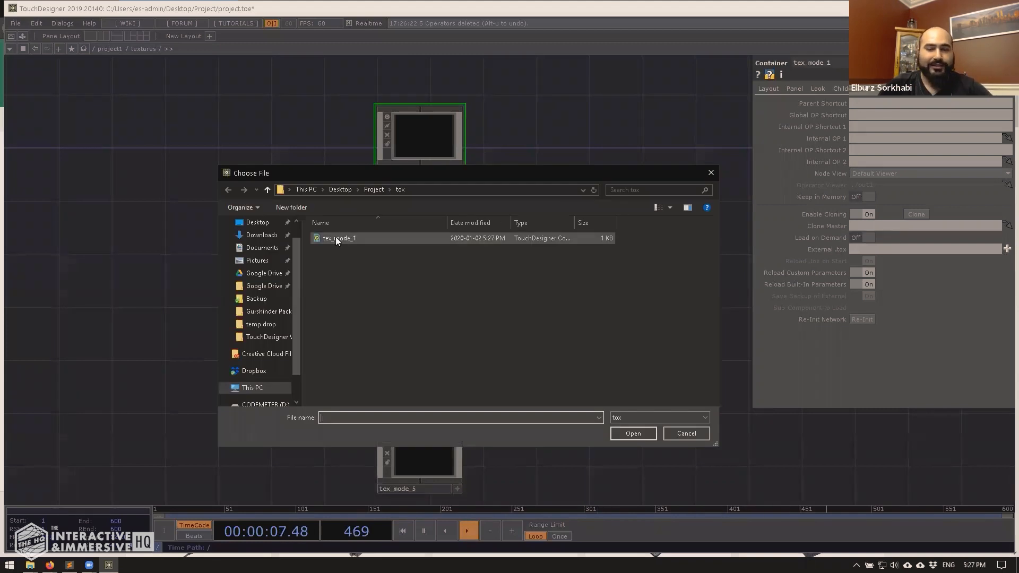
pyautogui.click(631, 434)
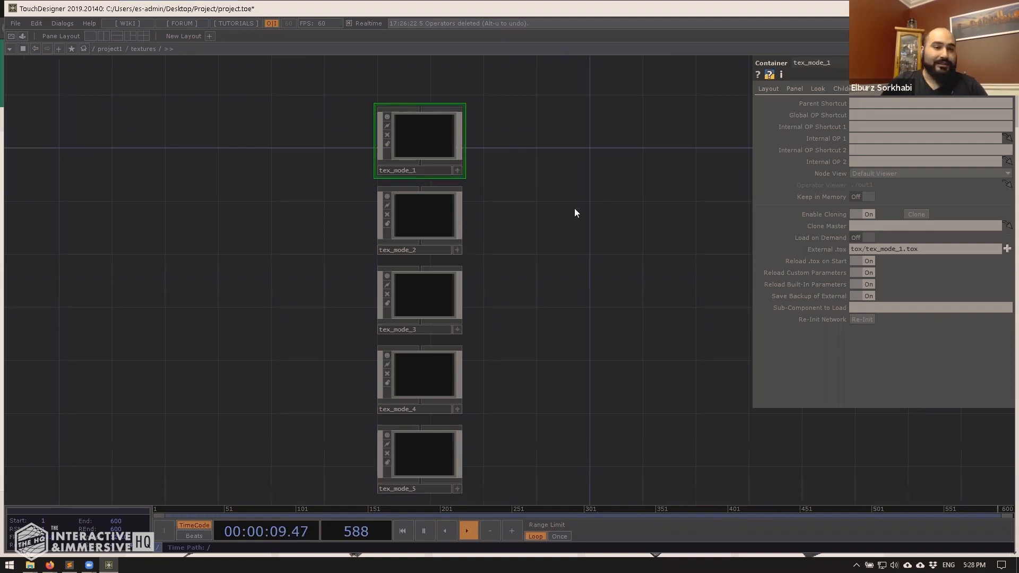
pyautogui.click(420, 219)
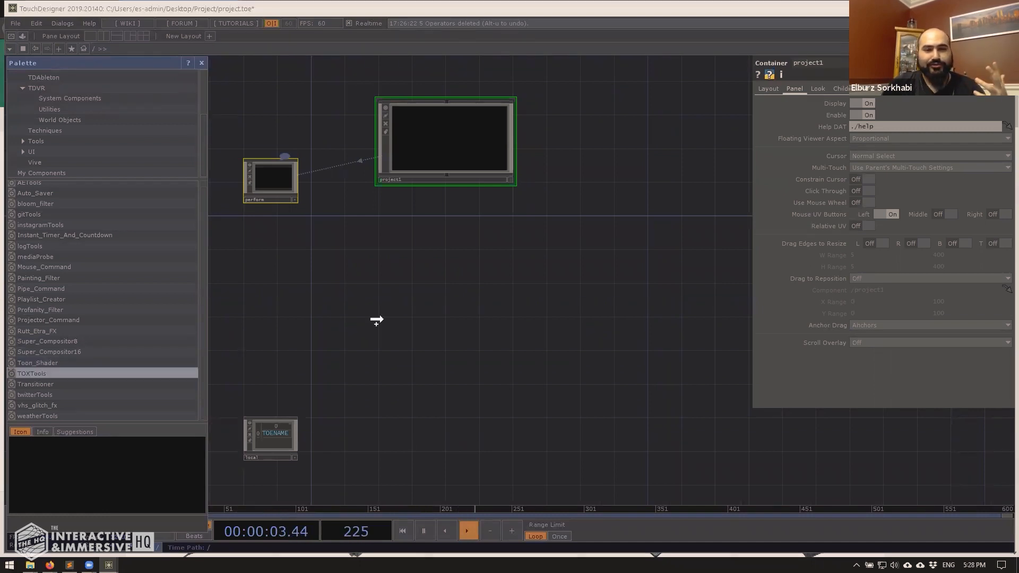
# Place TOXTools beside project1, set its Tox Folder to tox, and list external toxes
pyautogui.moveTo(32, 373); pyautogui.dragTo(409, 298)
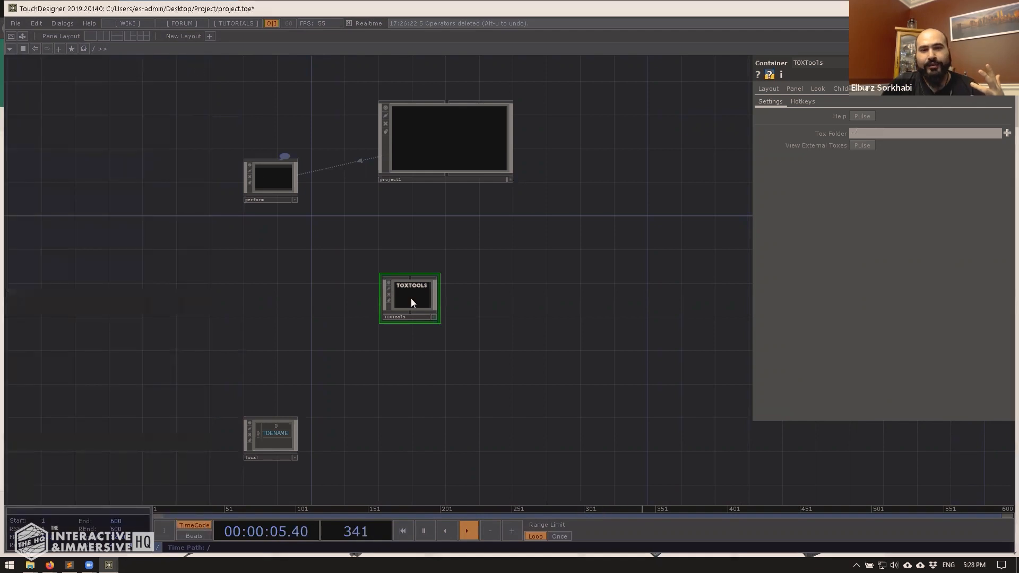
pyautogui.moveTo(409, 297); pyautogui.dragTo(439, 245)
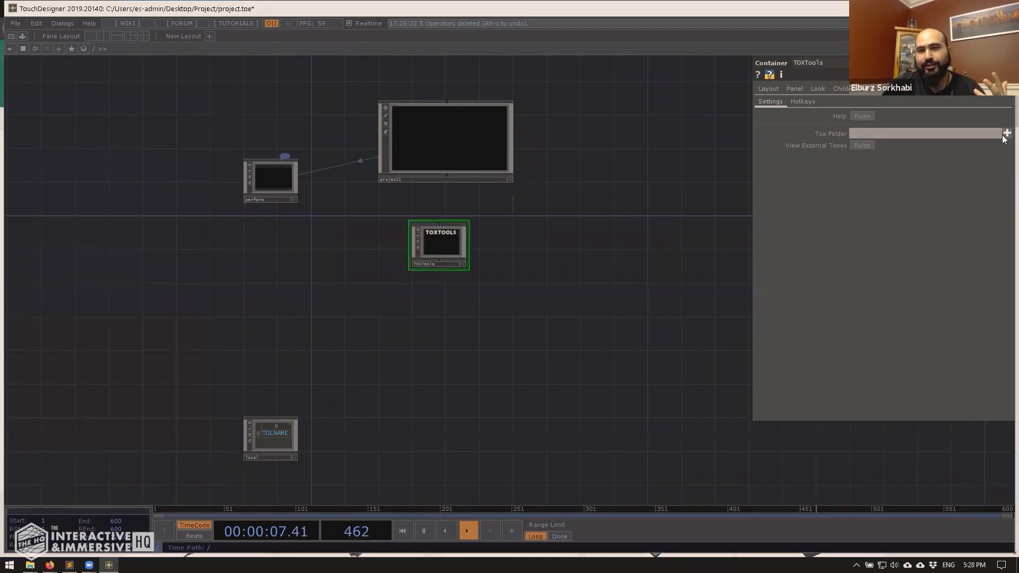
pyautogui.click(1007, 134)
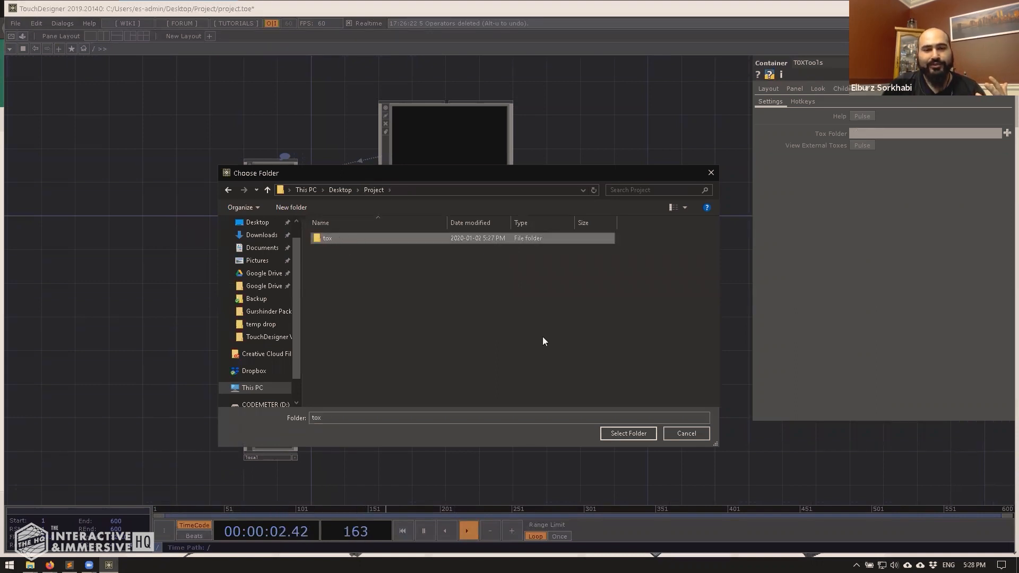
pyautogui.click(626, 434)
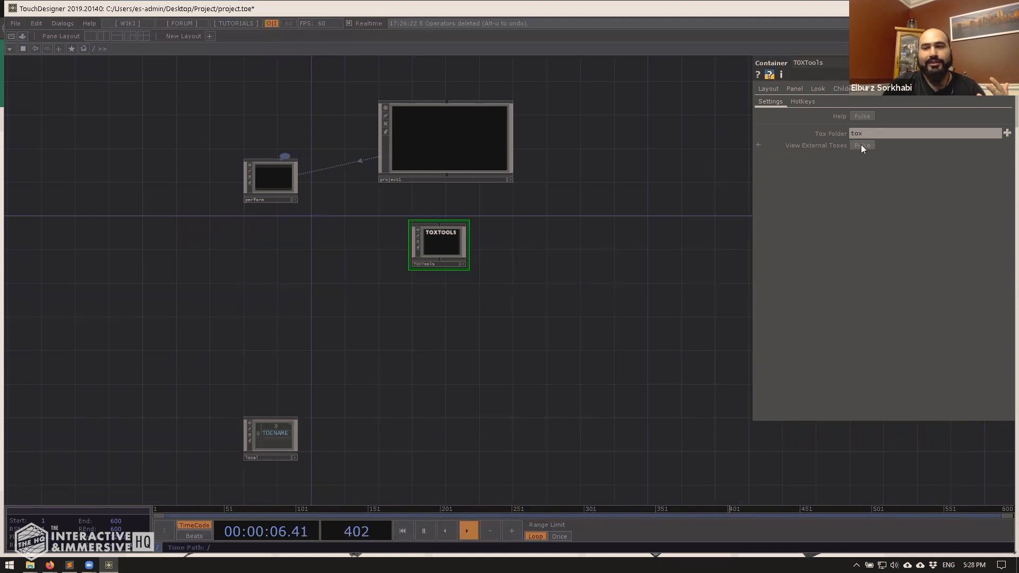
pyautogui.click(862, 145)
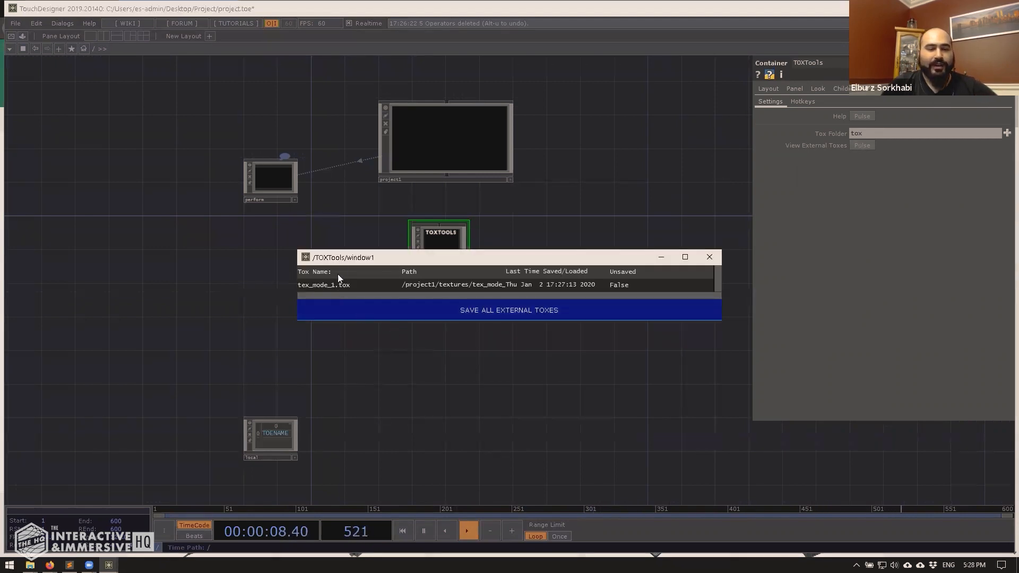
# Back at root, view the external tox list flagging tex_mode_1.tox unsaved, then close it
pyautogui.moveTo(345, 257); pyautogui.dragTo(120, 234)
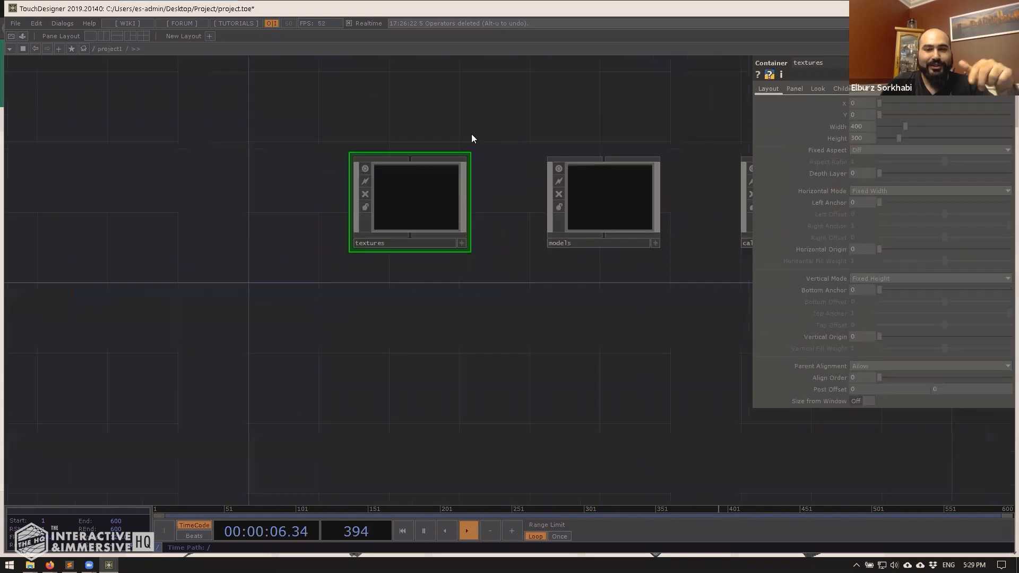
pyautogui.doubleClick(409, 200)
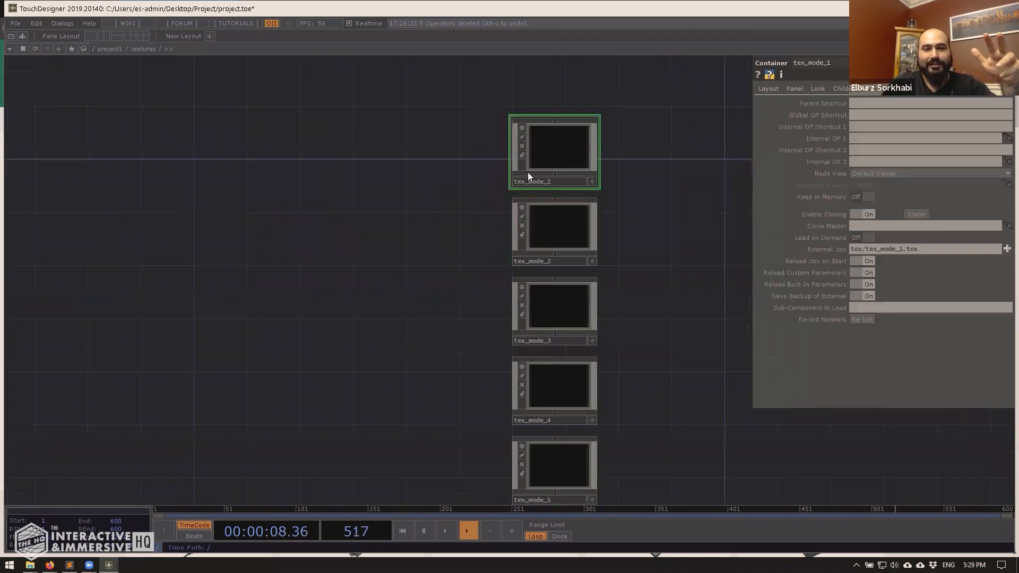
pyautogui.doubleClick(553, 146)
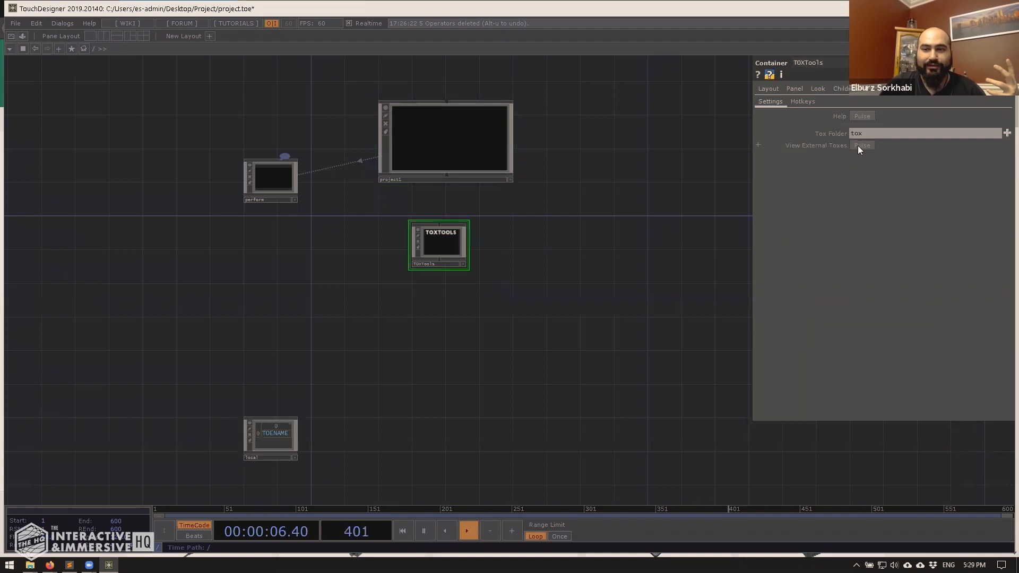
pyautogui.click(861, 145)
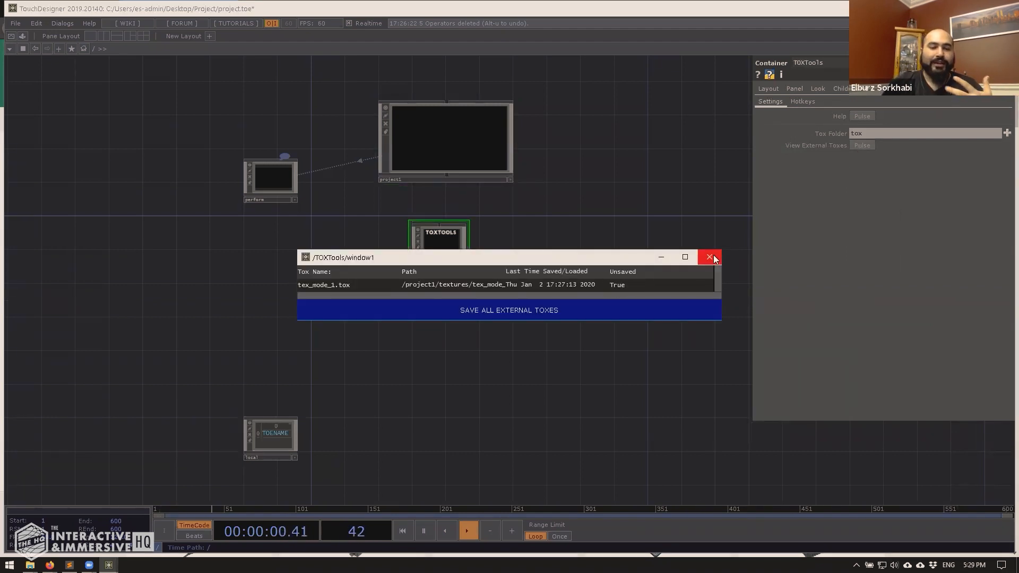
pyautogui.click(709, 257)
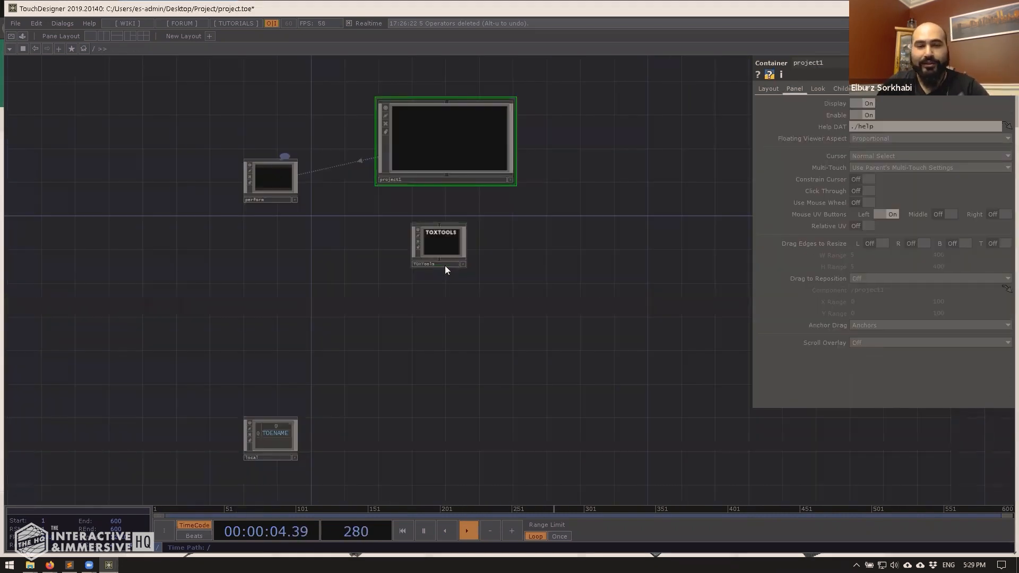
# Head into the texture containers toward tex_mode_2 to save it as an external tox
pyautogui.click(438, 245)
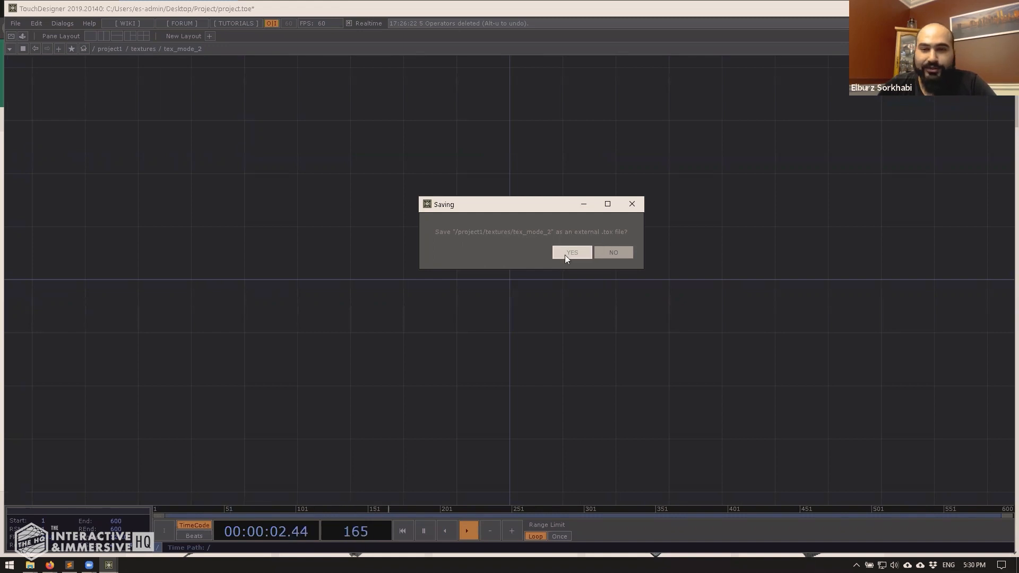
# Confirm YES on the tex_mode_2 and tex_mode_3 Saving prompts to write their .tox files
pyautogui.click(572, 252)
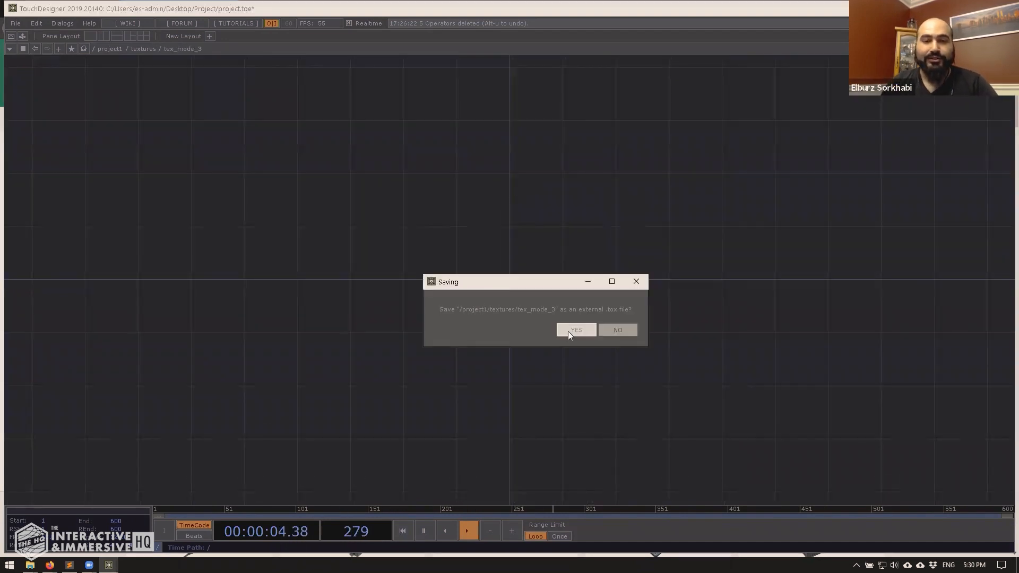
pyautogui.click(575, 330)
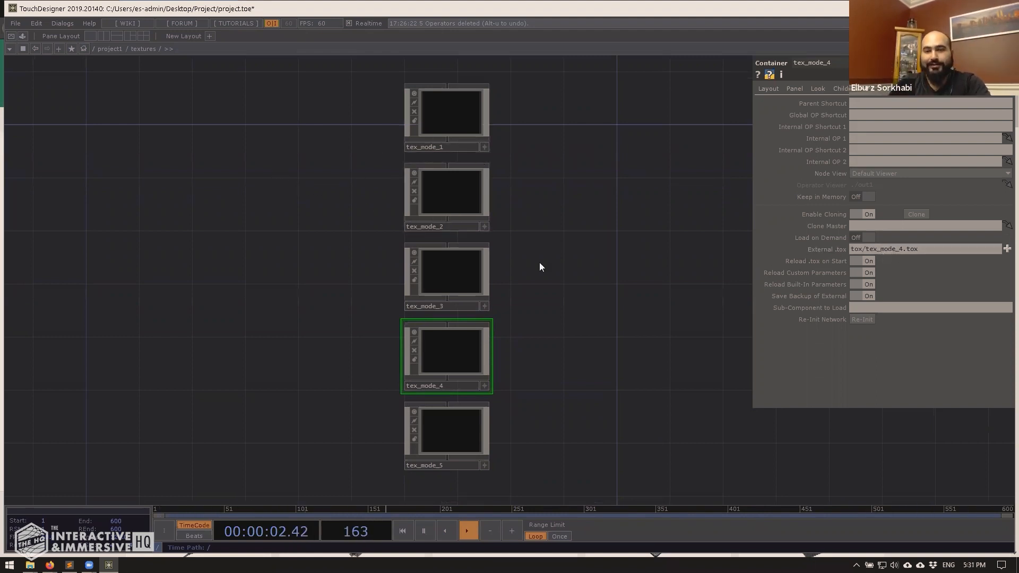
# Go up to the project1 network and save the project as project.1.toe
pyautogui.click(446, 276)
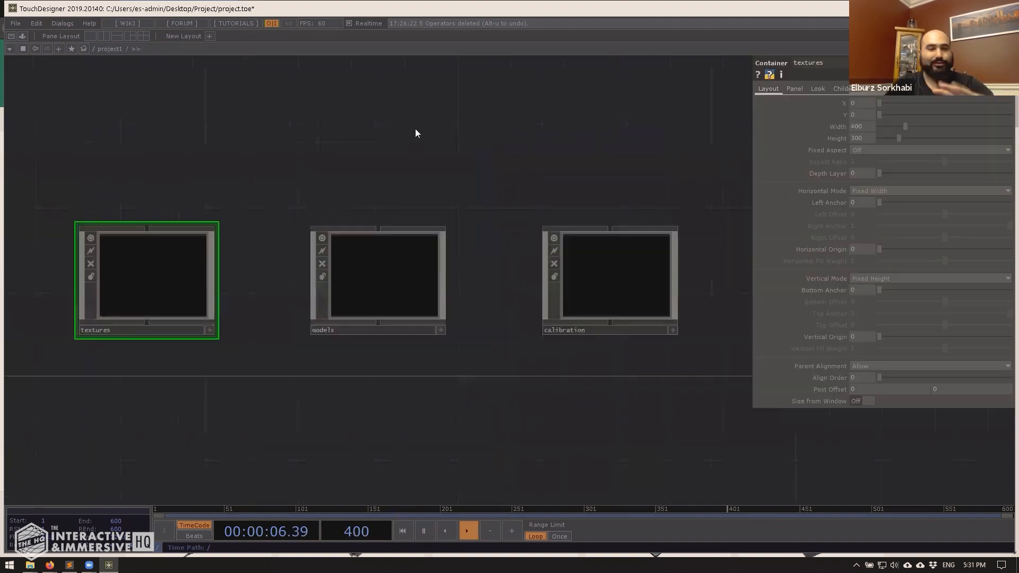
pyautogui.press('ctrl+s')
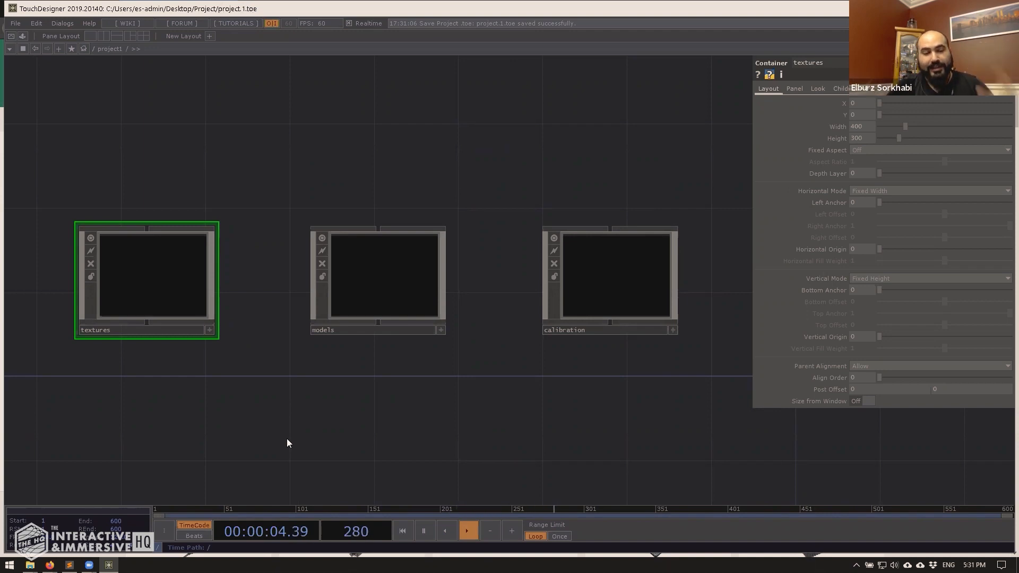
pyautogui.moveTo(347, 304)
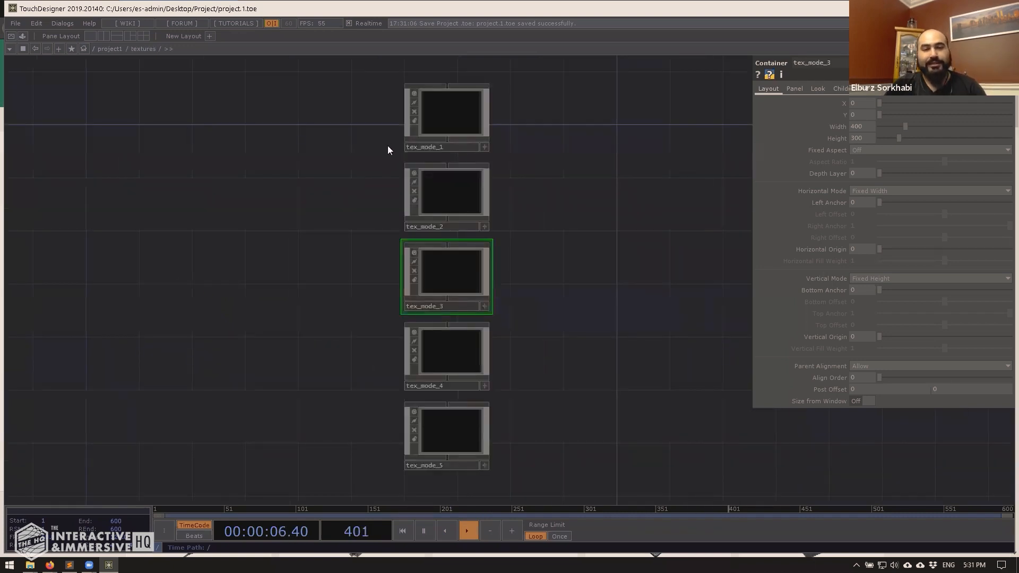
# Add a Line SOP inside tex_mode_1
pyautogui.click(446, 117)
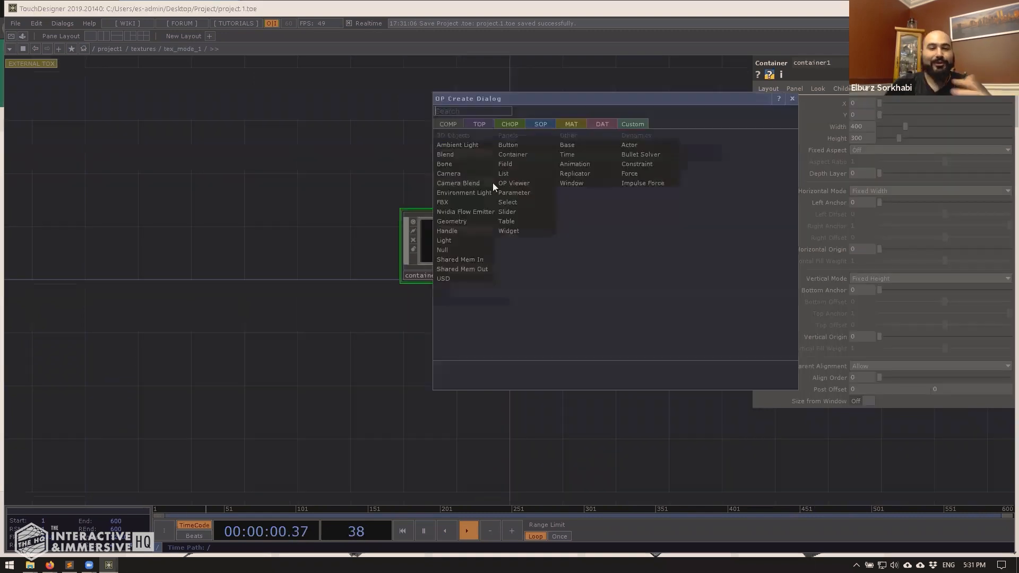
pyautogui.click(540, 124)
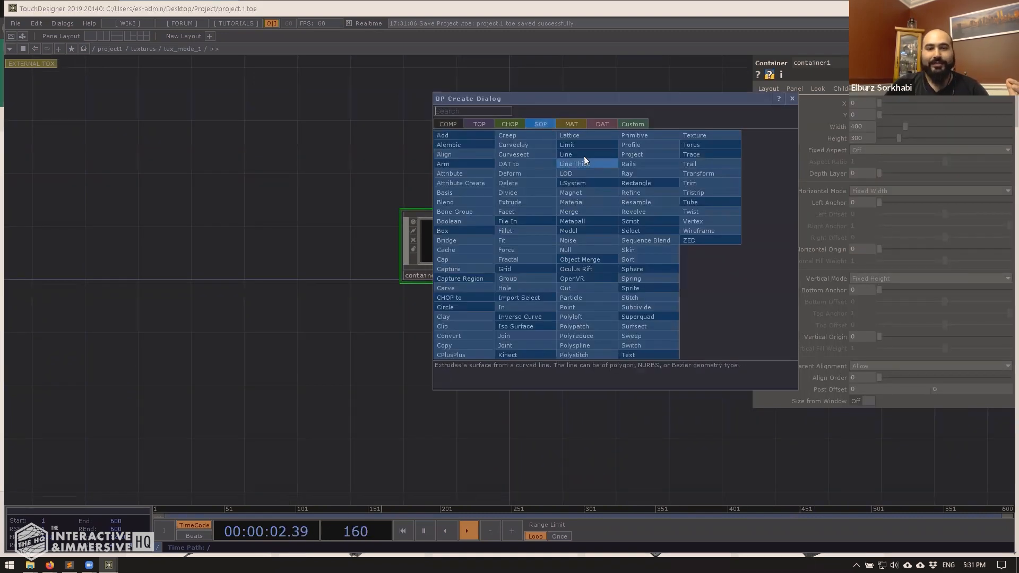
pyautogui.click(566, 154)
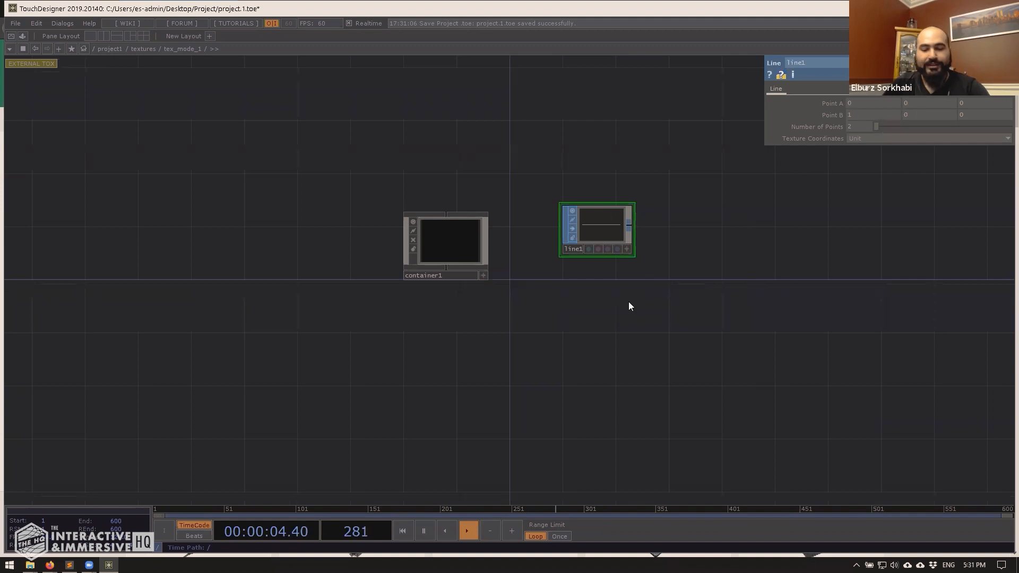
# Save tex_mode_1 as a component, overwriting its existing tex_mode_1.tox file
pyautogui.rightClick(422, 117)
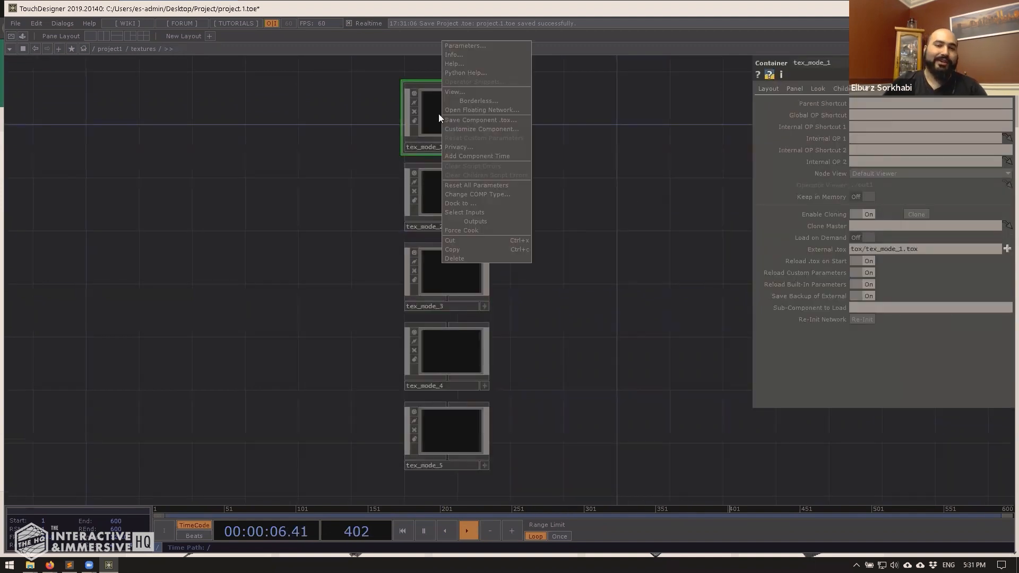
pyautogui.click(480, 120)
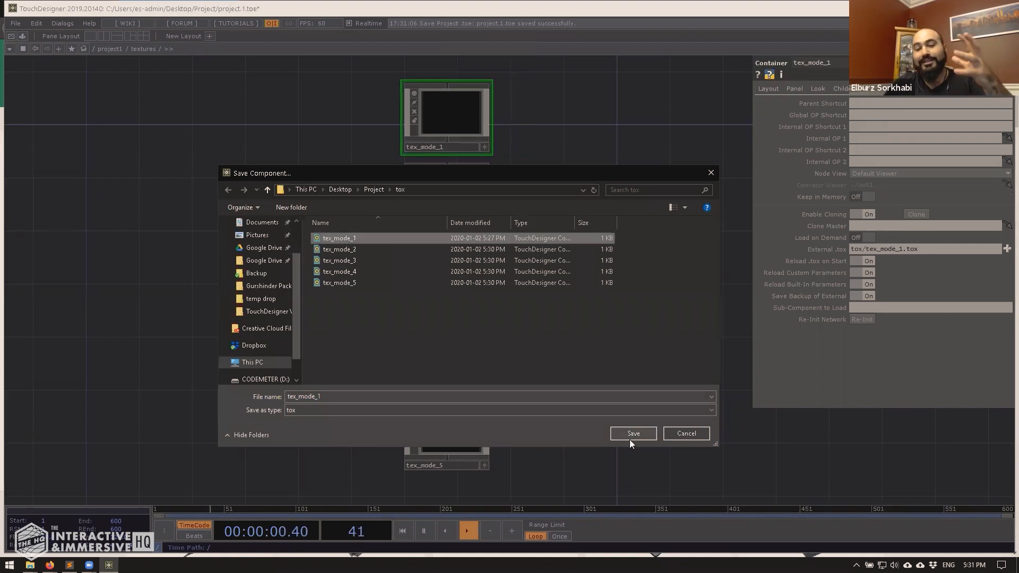
pyautogui.click(632, 434)
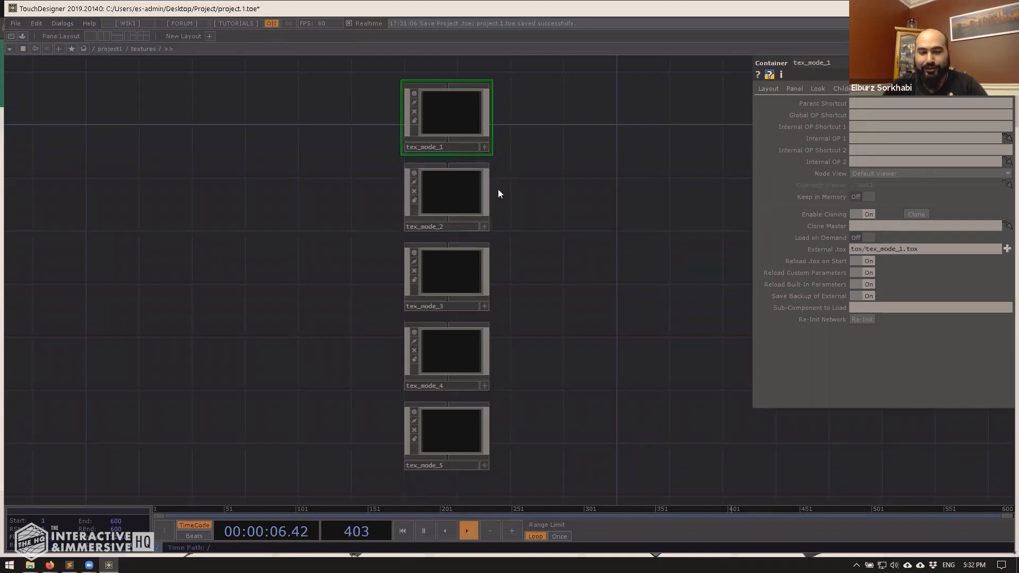
# Inside tex_mode_2, move line3 below line2 beneath the Alembic operator
pyautogui.doubleClick(446, 116)
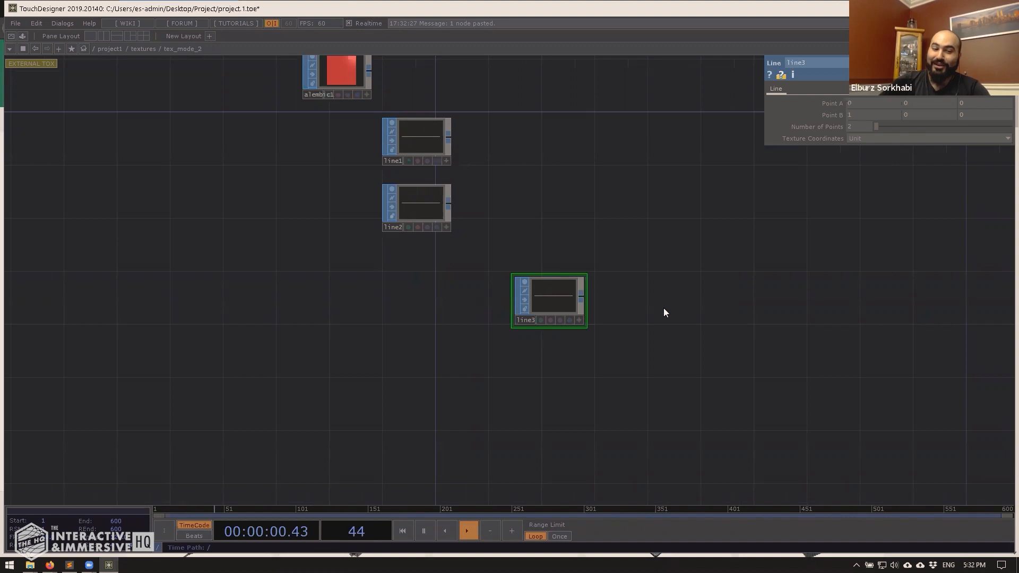
pyautogui.moveTo(549, 301); pyautogui.dragTo(416, 287)
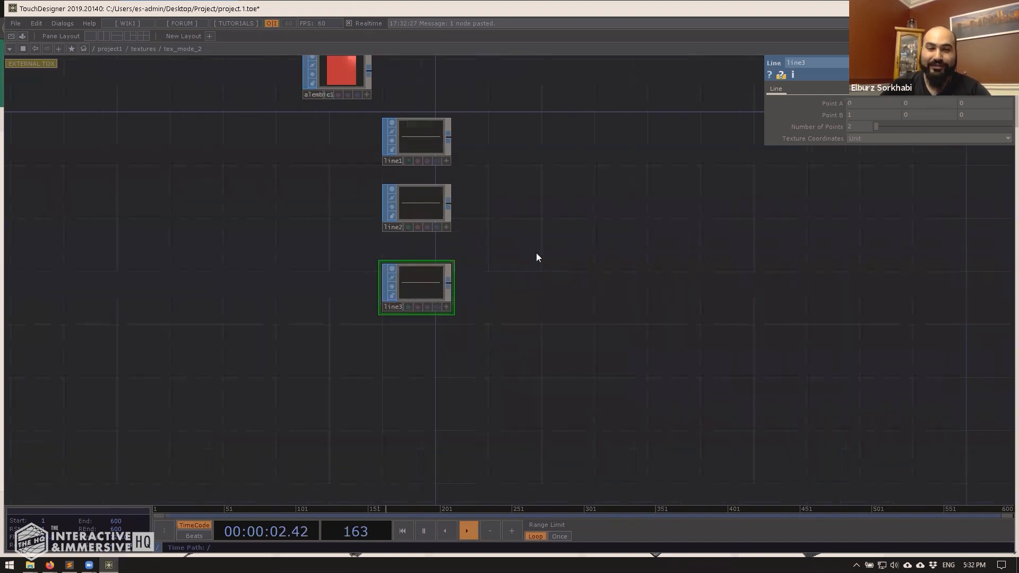
pyautogui.moveTo(537, 257); pyautogui.dragTo(354, 236)
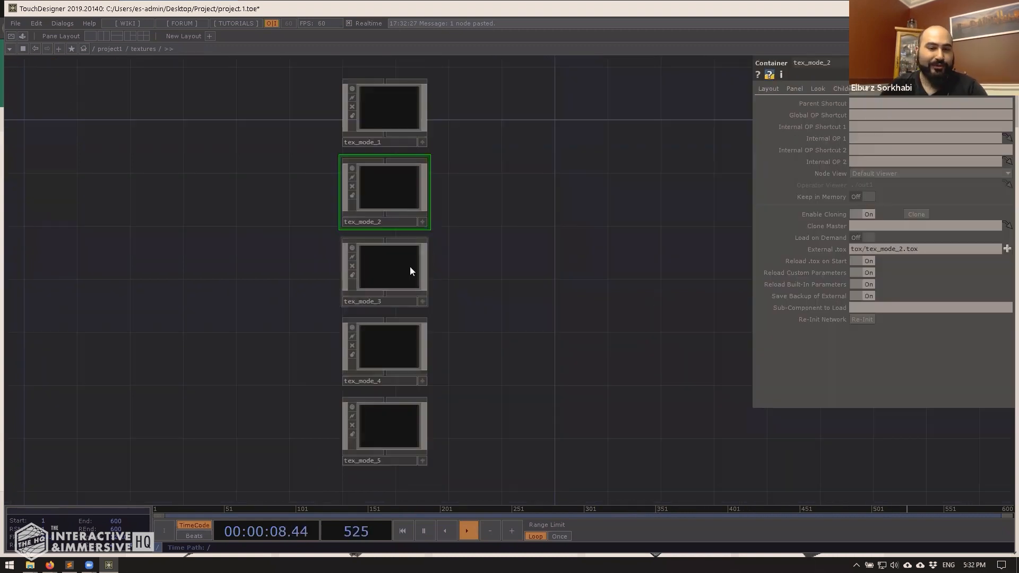
# Enter tex_mode_3 to resave tox/tex_mode_3.tox, then show TOXTools' hotkey settings
pyautogui.doubleClick(384, 271)
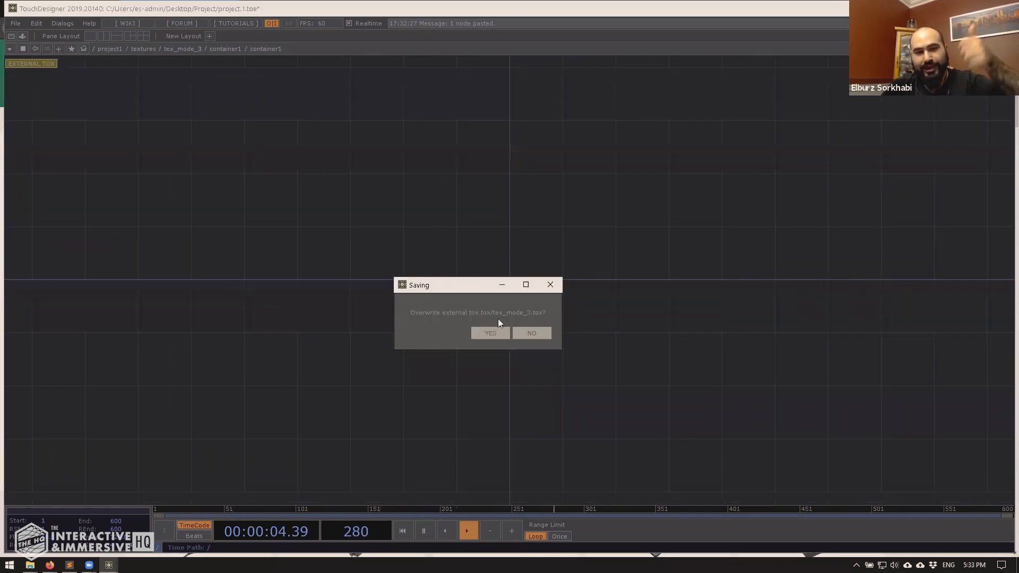
pyautogui.moveTo(530, 317)
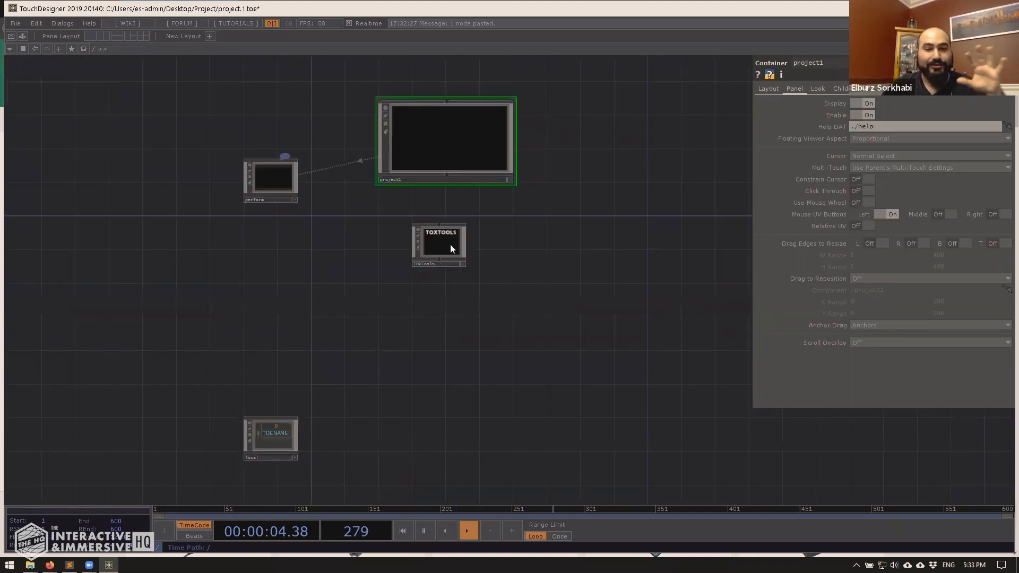
pyautogui.click(439, 246)
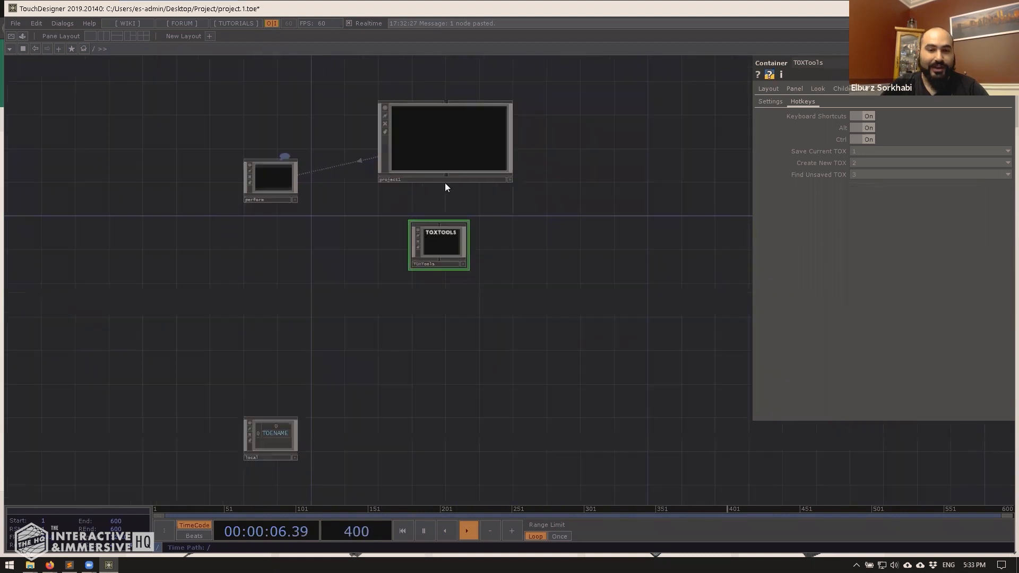